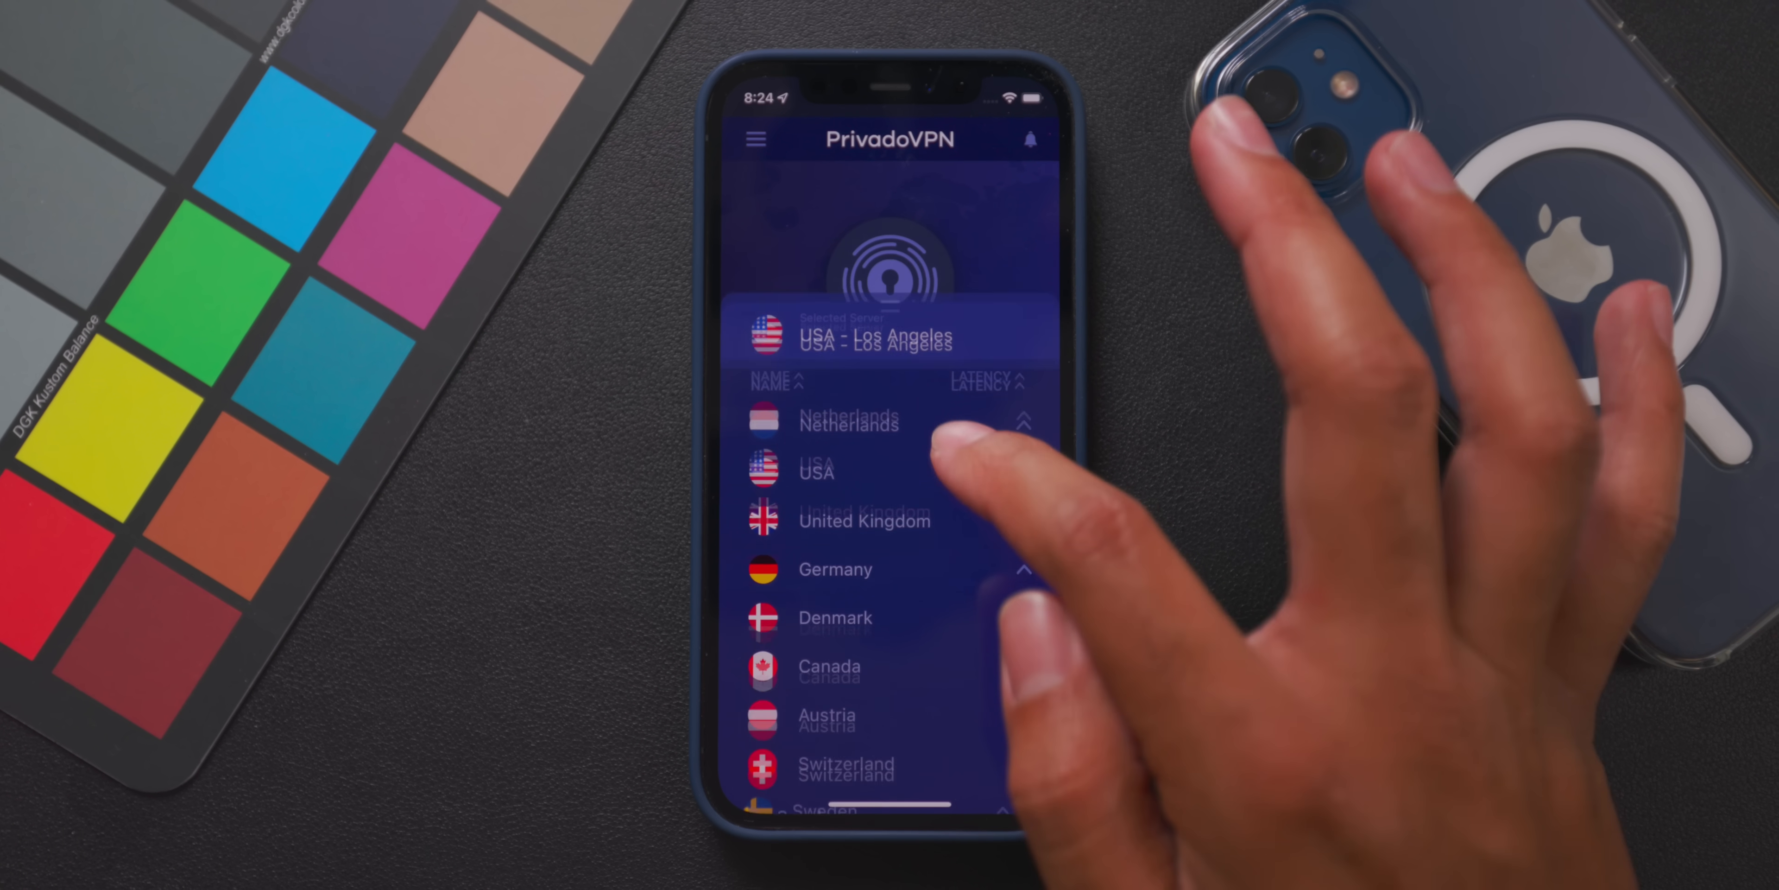
- Expand United Kingdom in the PrivadoVPN server list to show London and Manchester servers
{"action": "left_click", "coordinate": [865, 521]}
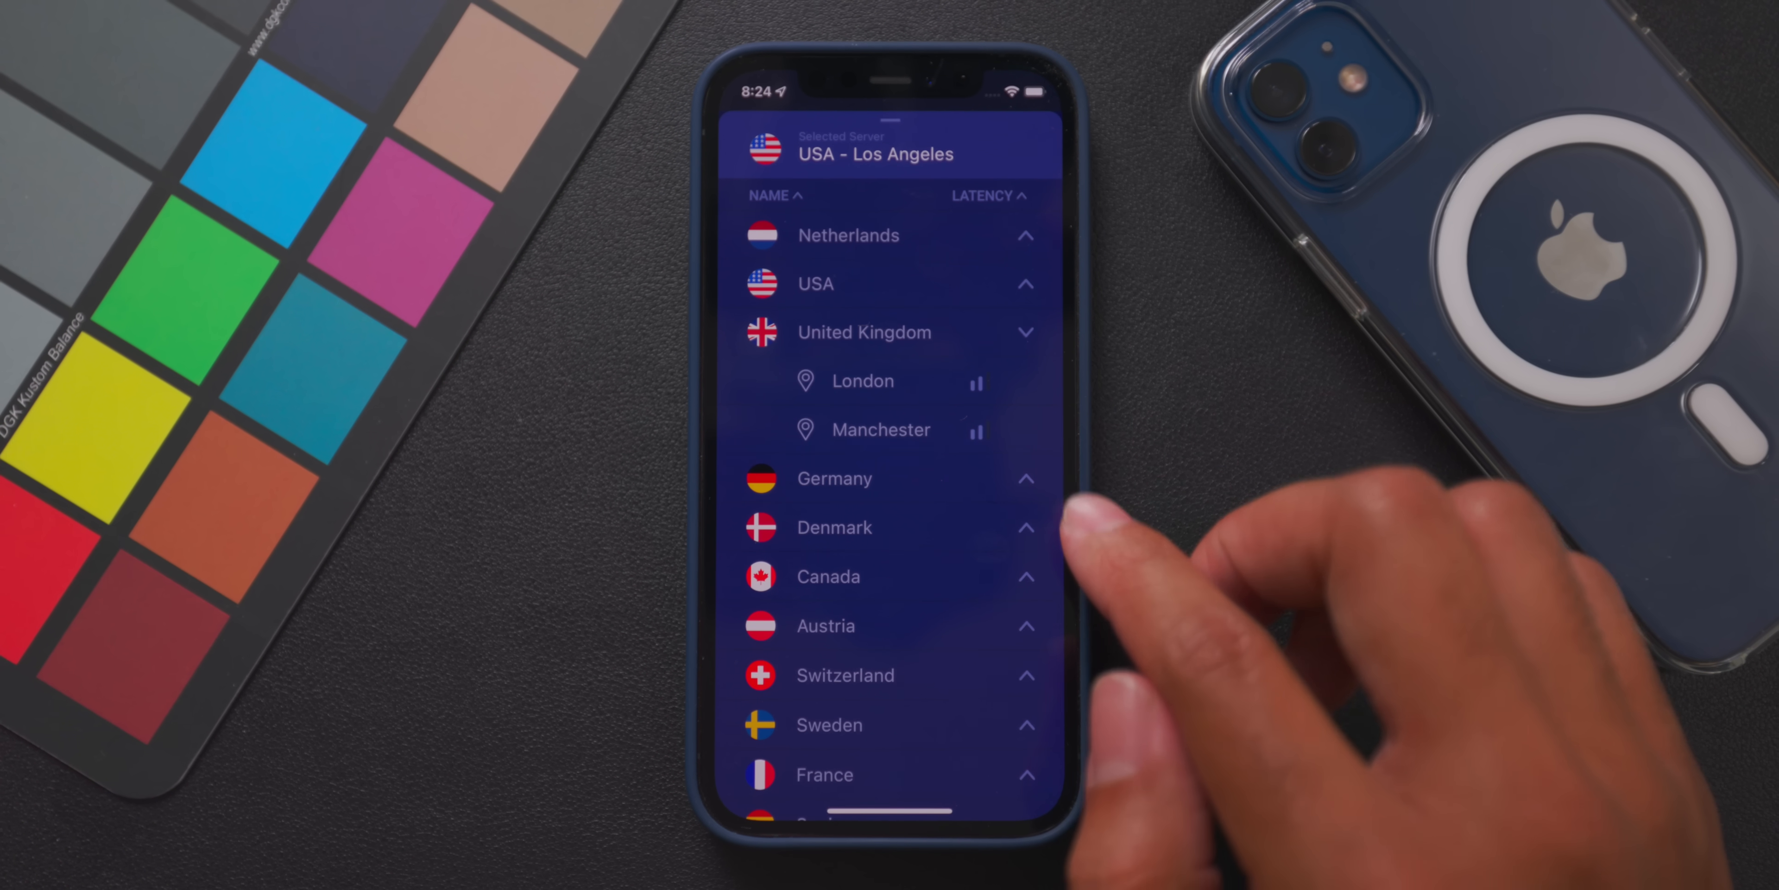
{"action": "left_click", "coordinate": [863, 380]}
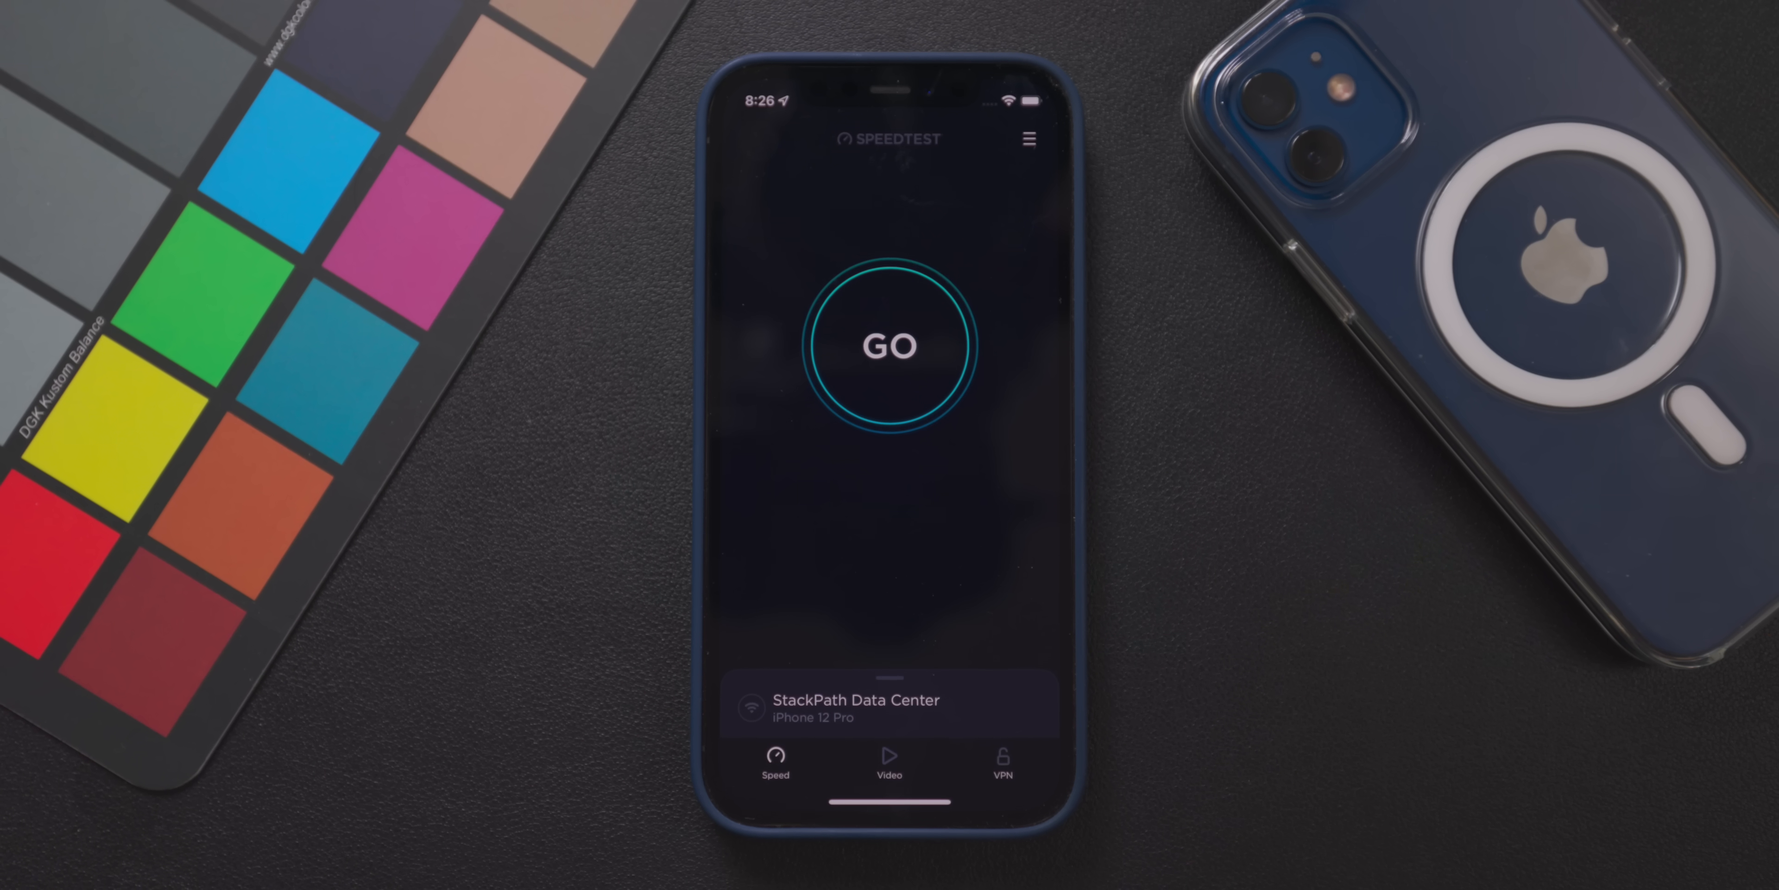
- Run a Speedtest against the StackPath Data Center server with GO
{"action": "left_click", "coordinate": [889, 345]}
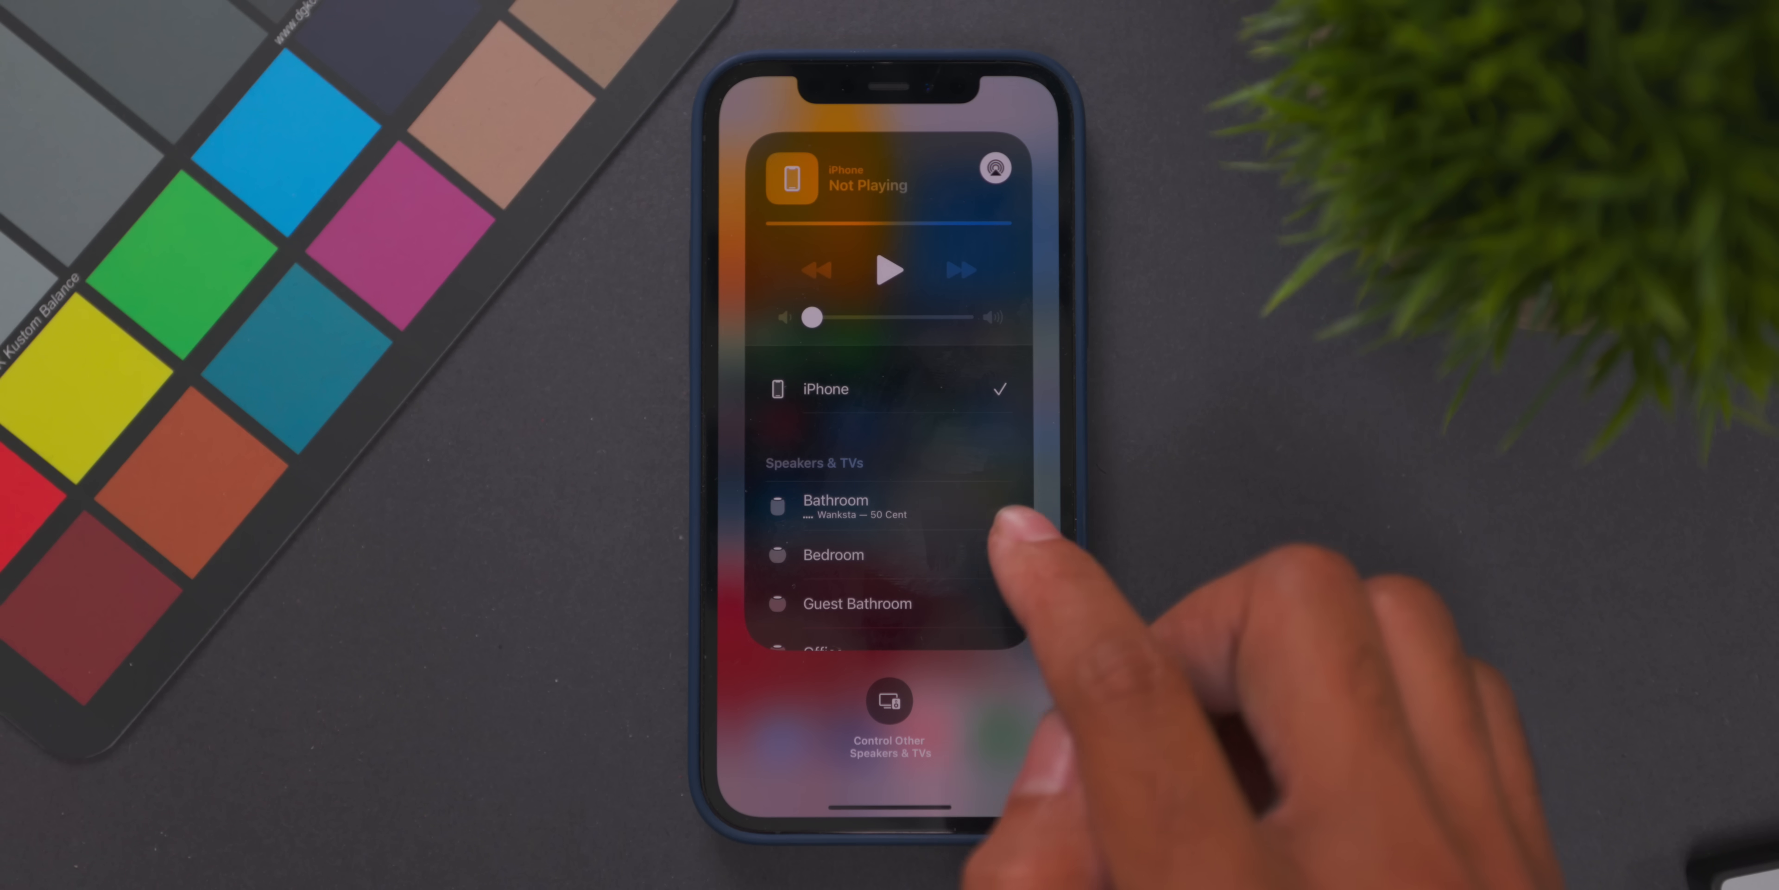
- Show the AirPlay audio output list with iPhone and the home's speakers and TVs
{"action": "scroll", "scroll_direction": "down", "scroll_amount": 3}
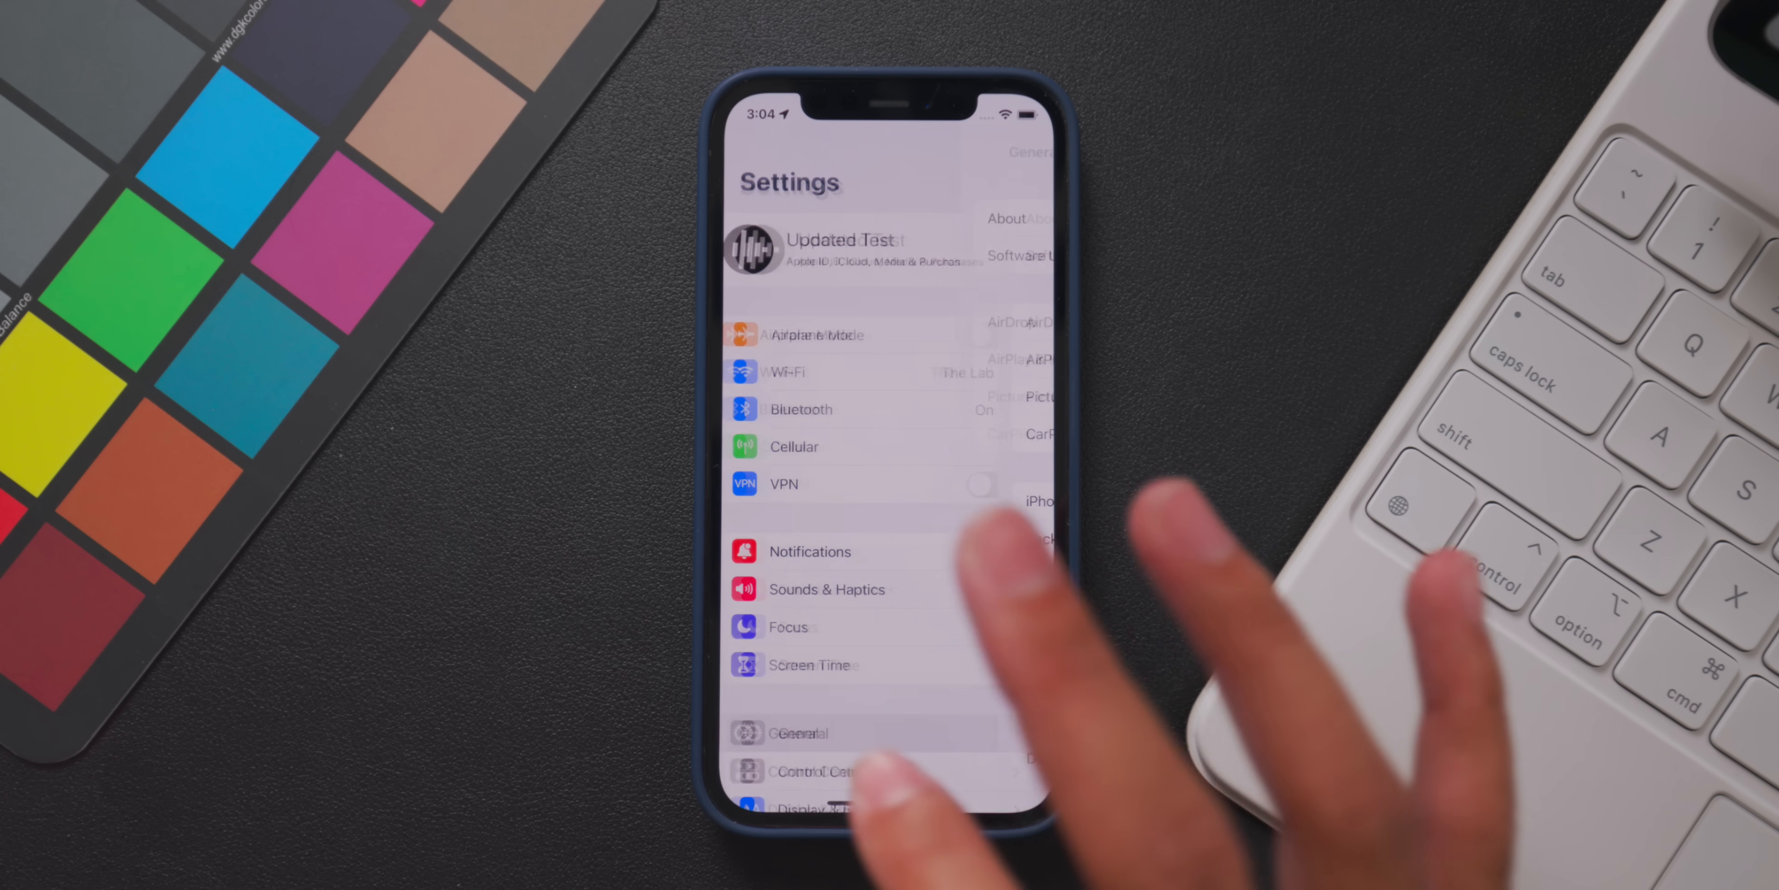
- Review General > About showing iOS 15.1 (19B5042h) on iPhone 12 Pro, then go back
{"action": "left_click", "coordinate": [797, 732]}
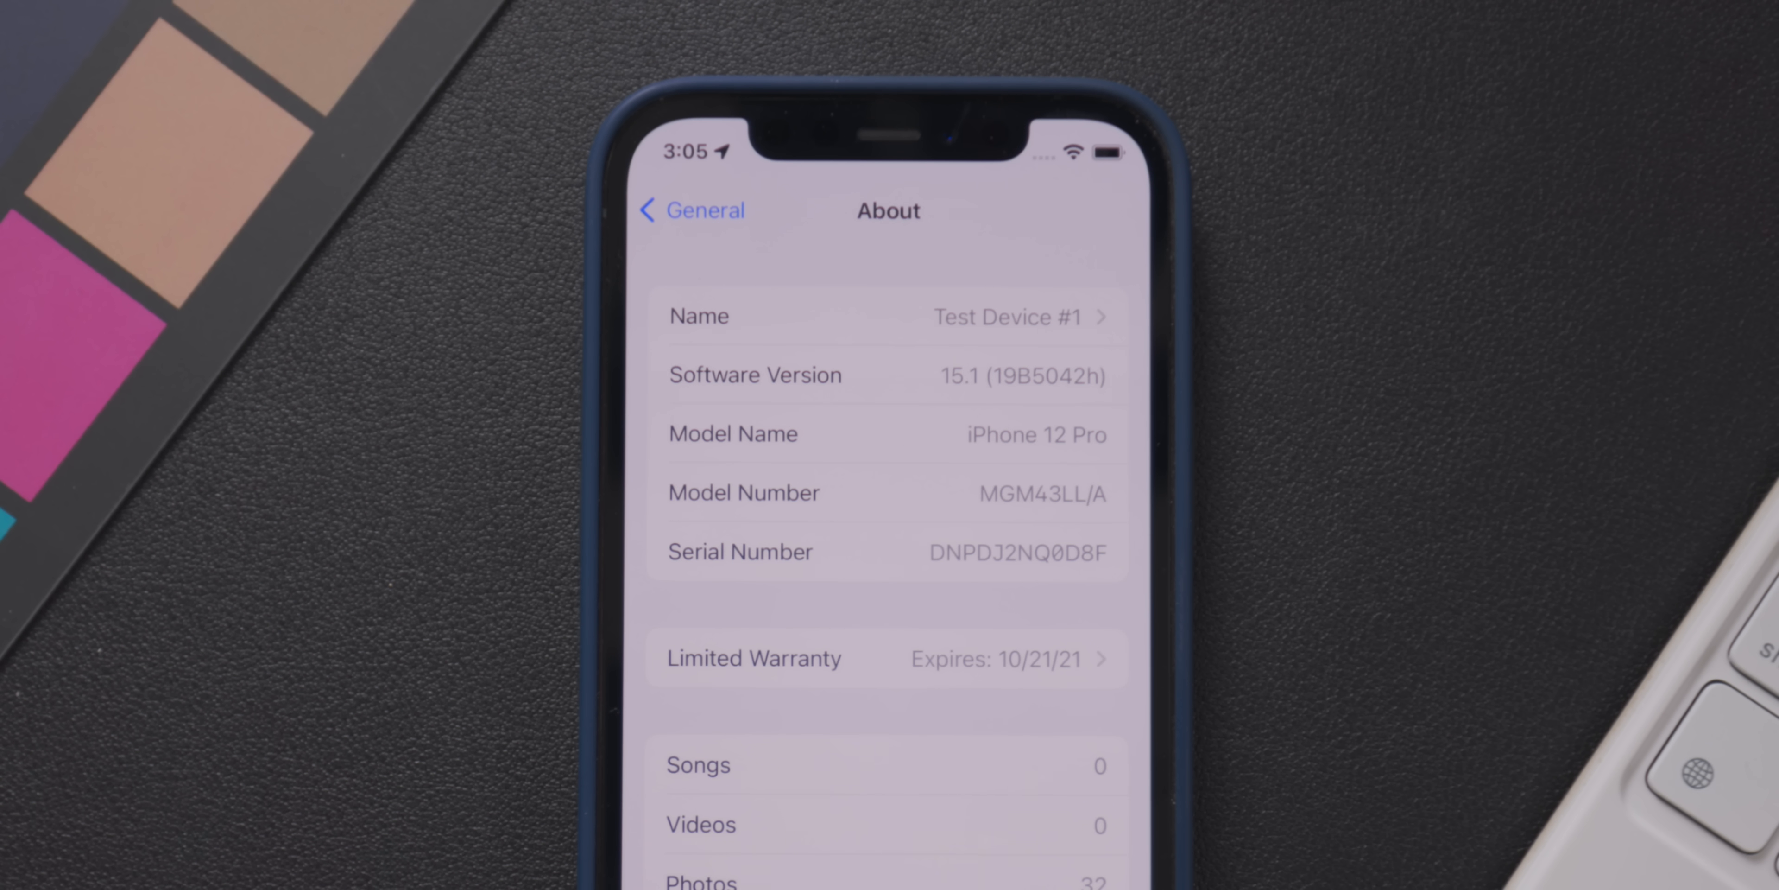
{"action": "scroll", "scroll_direction": "down", "scroll_amount": 3}
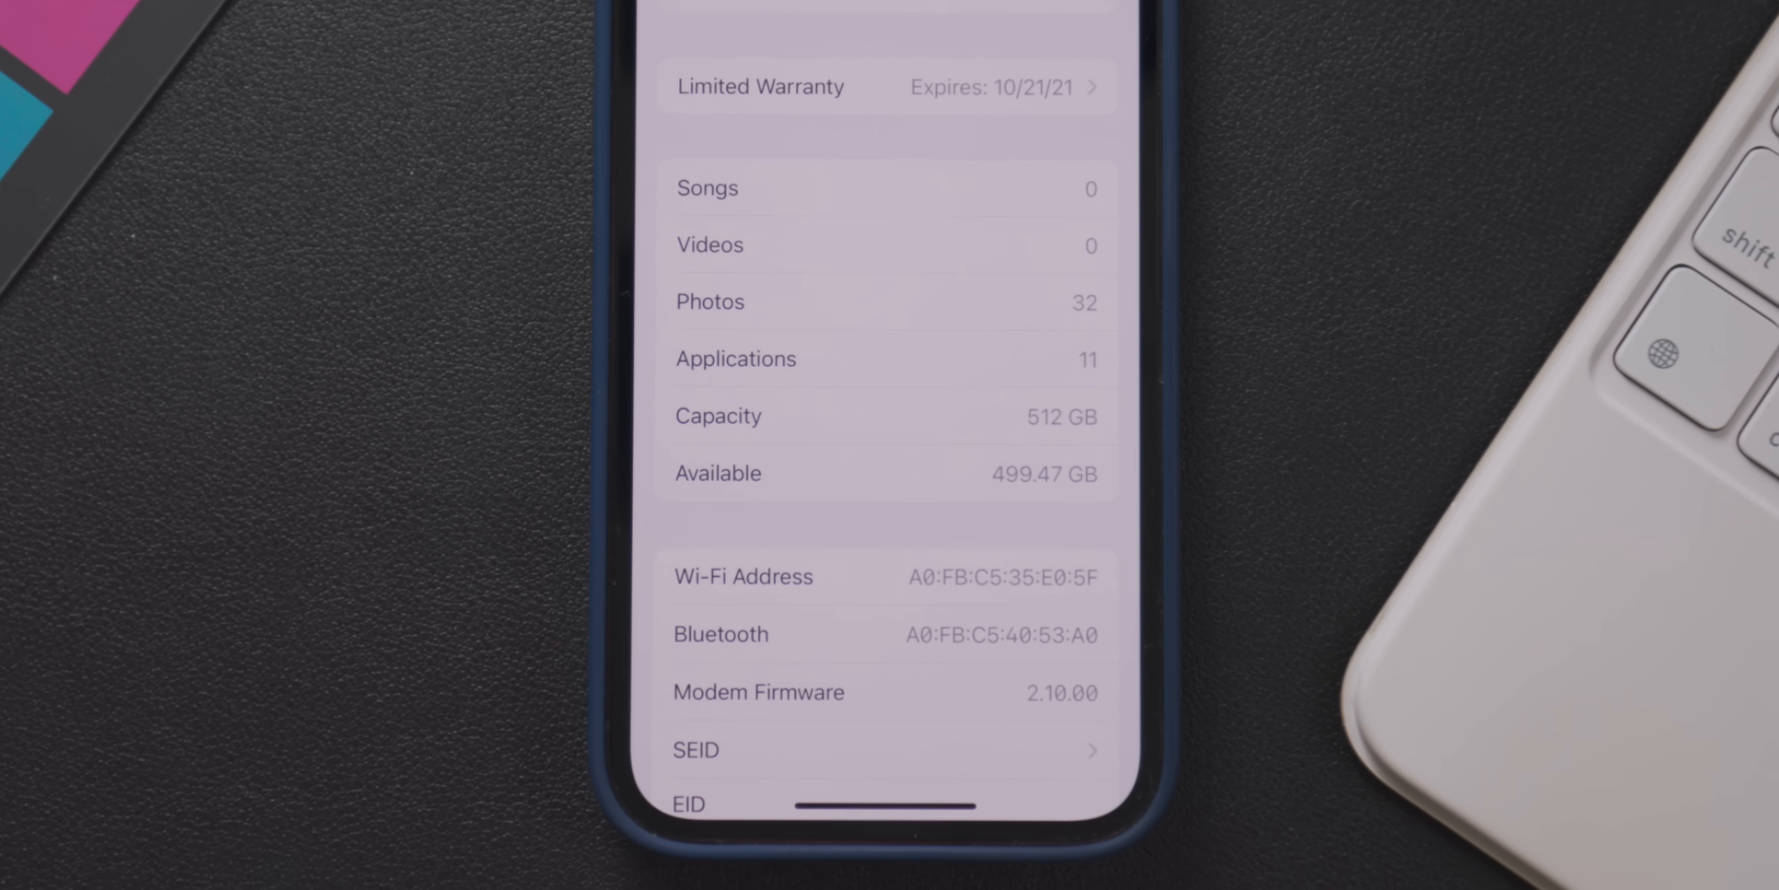
{"action": "scroll", "scroll_direction": "up", "scroll_amount": 3}
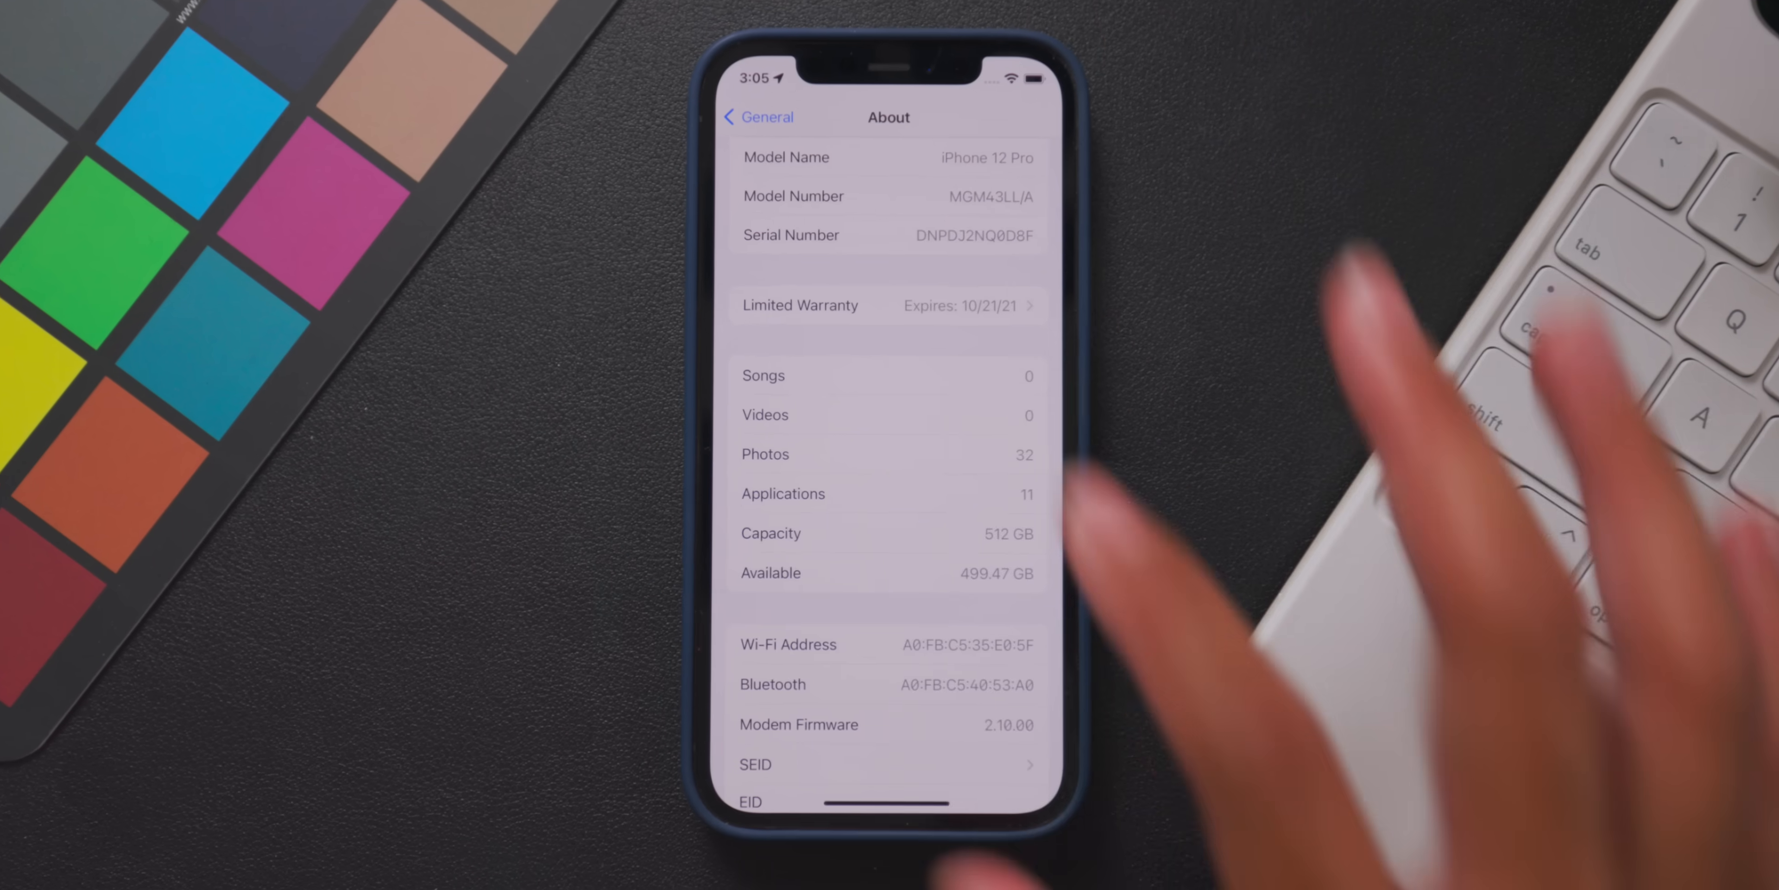
{"action": "left_click", "coordinate": [758, 117]}
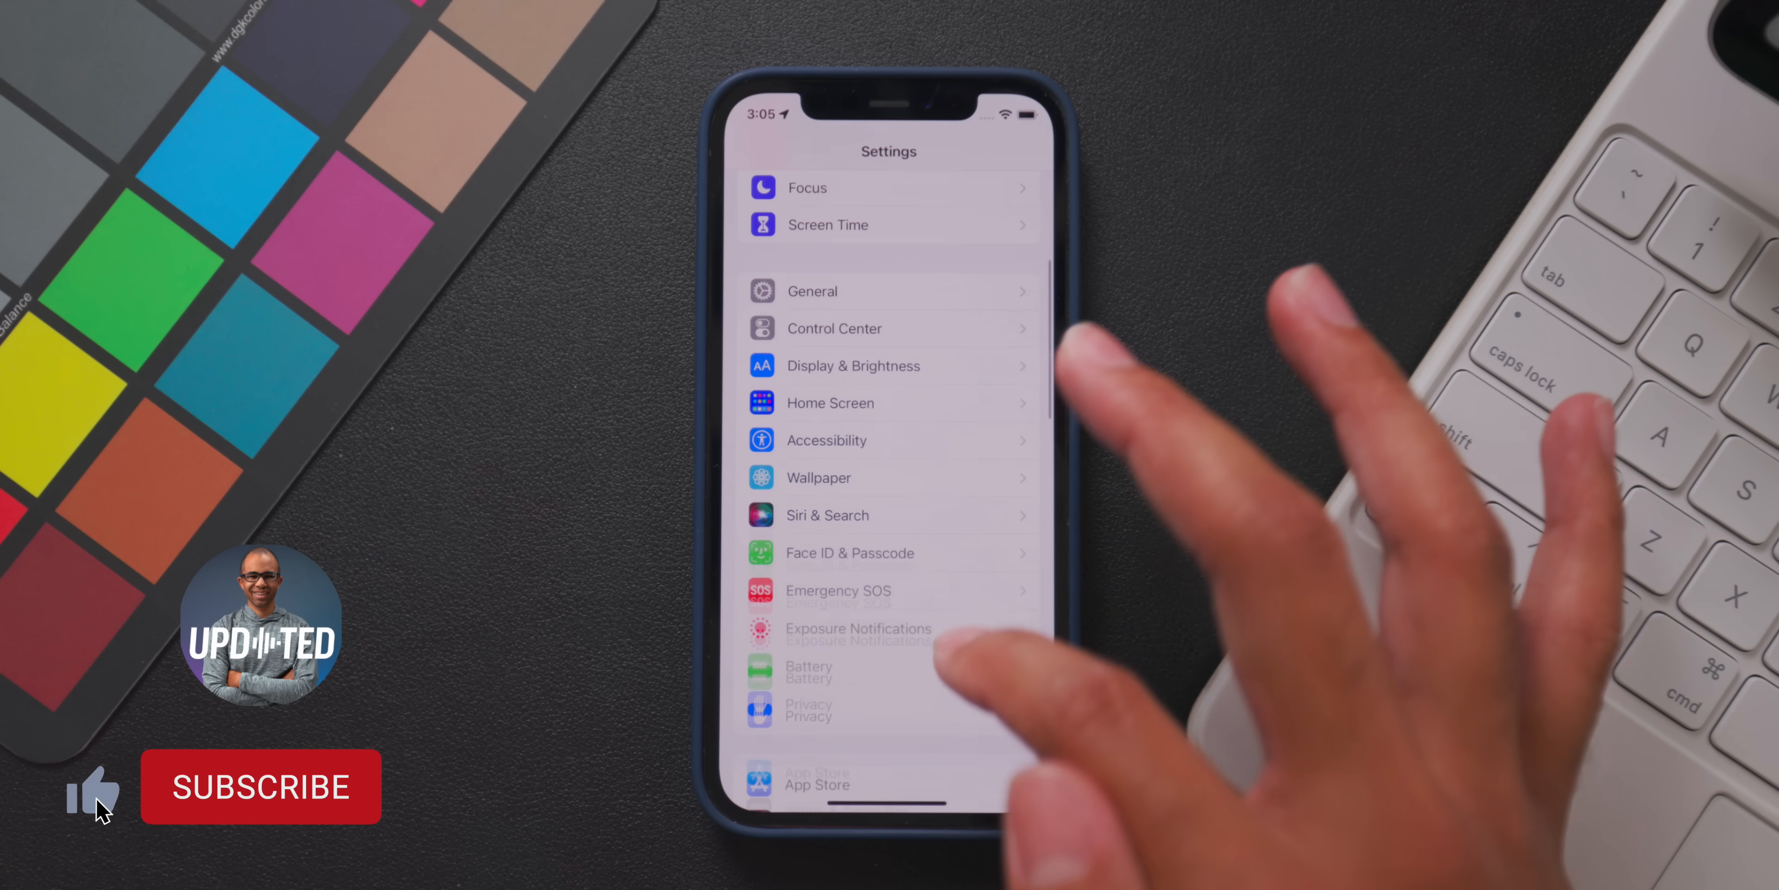
- Open Phone settings listing Wi-Fi Calling, Announce Calls and Call Forwarding
{"action": "scroll", "scroll_direction": "down", "scroll_amount": 3}
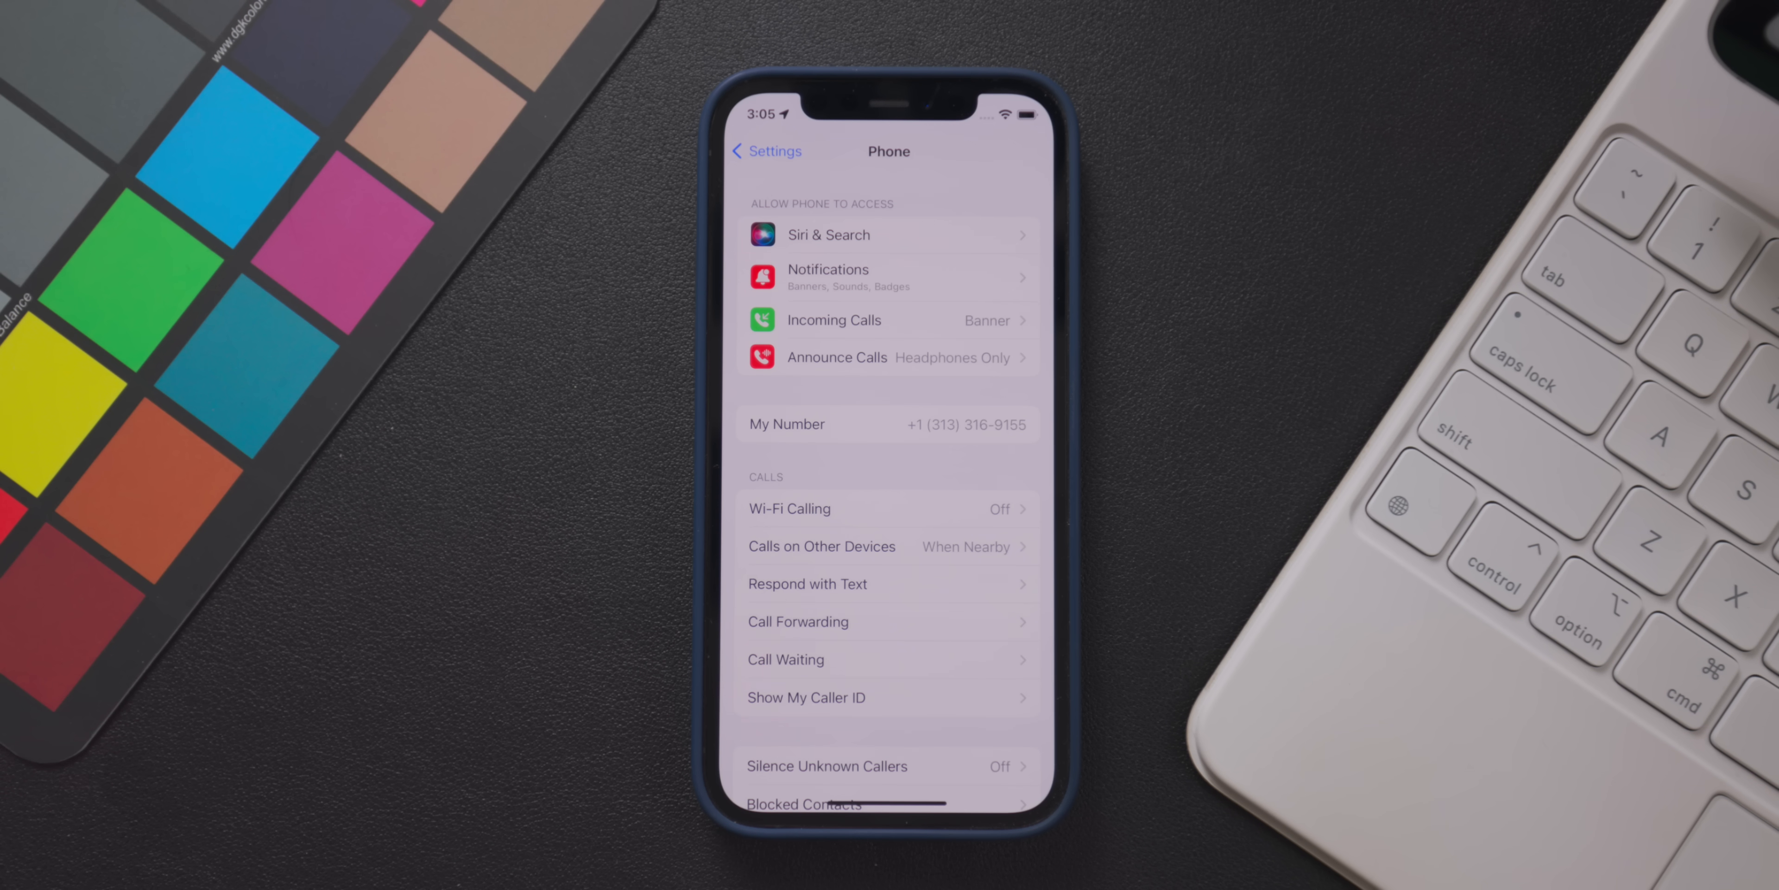
{"action": "left_click", "coordinate": [836, 356]}
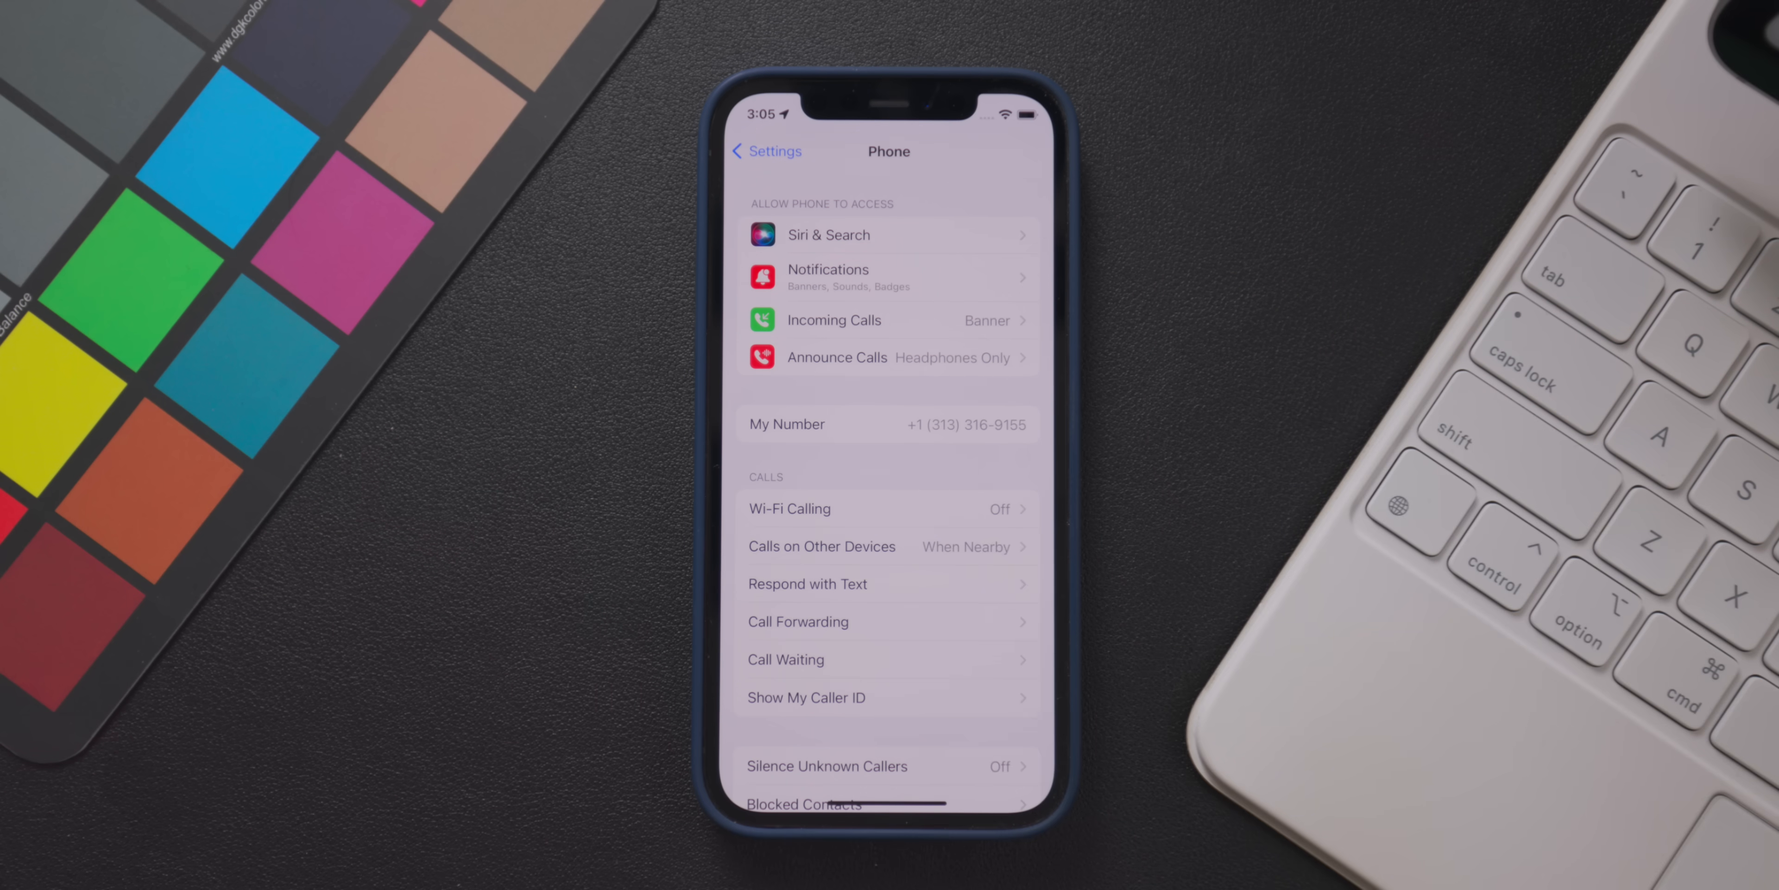
- Go to General > Transfer or Reset iPhone with Prepare for New iPhone and reset options
{"action": "left_click", "coordinate": [768, 151]}
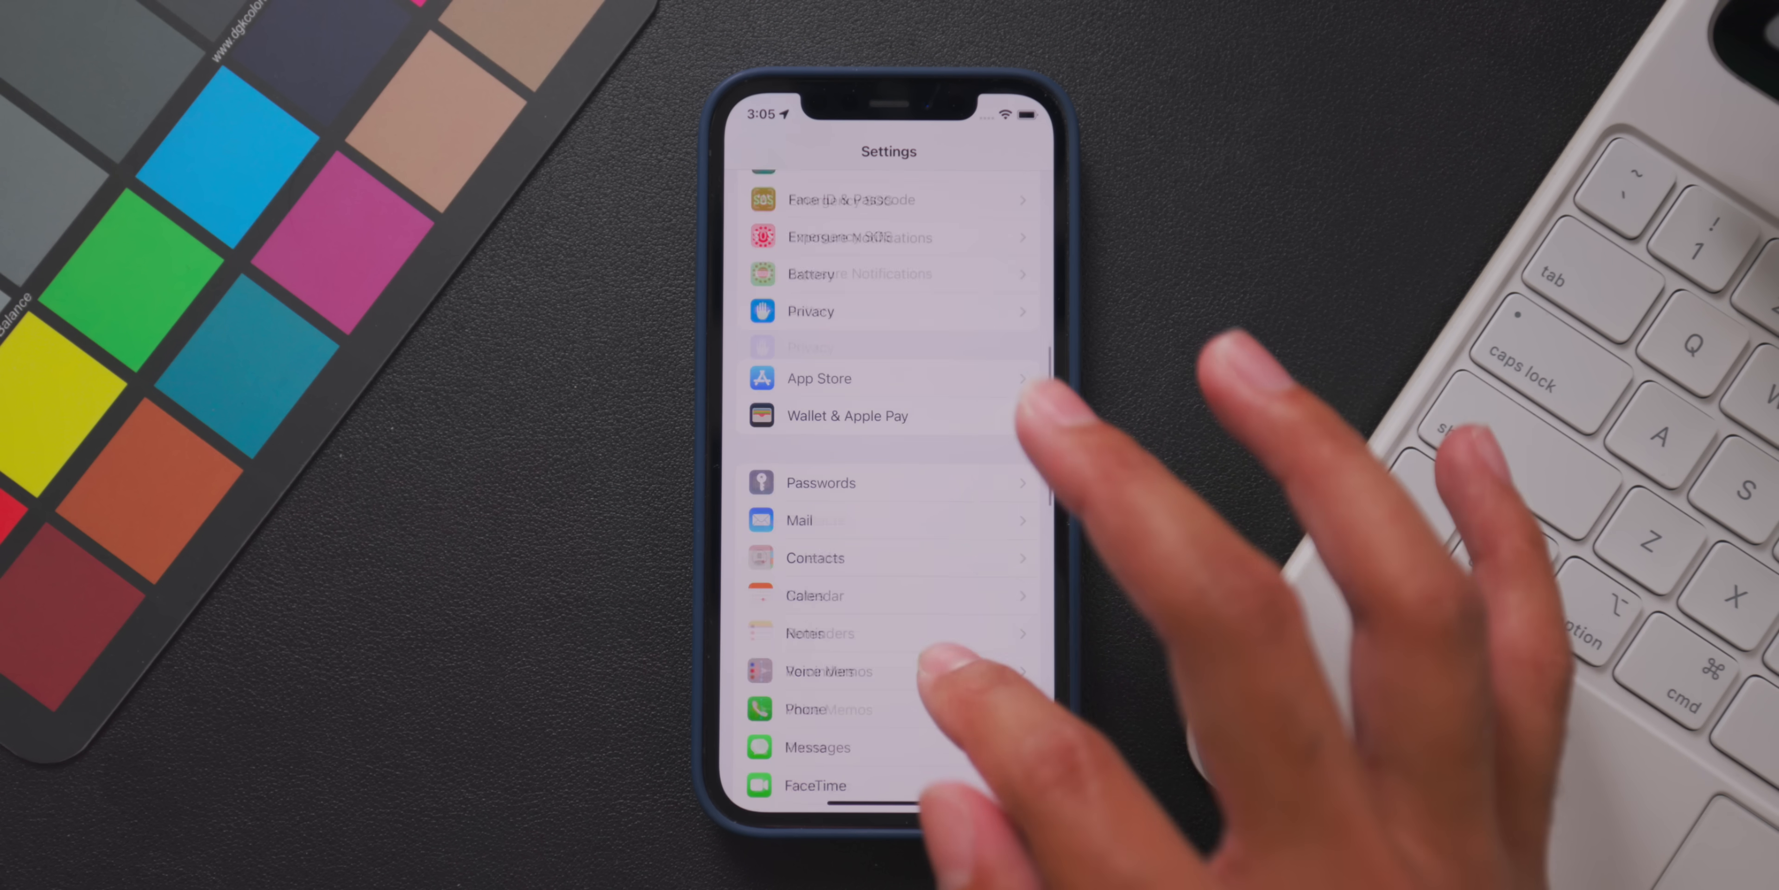
{"action": "left_click", "coordinate": [889, 340]}
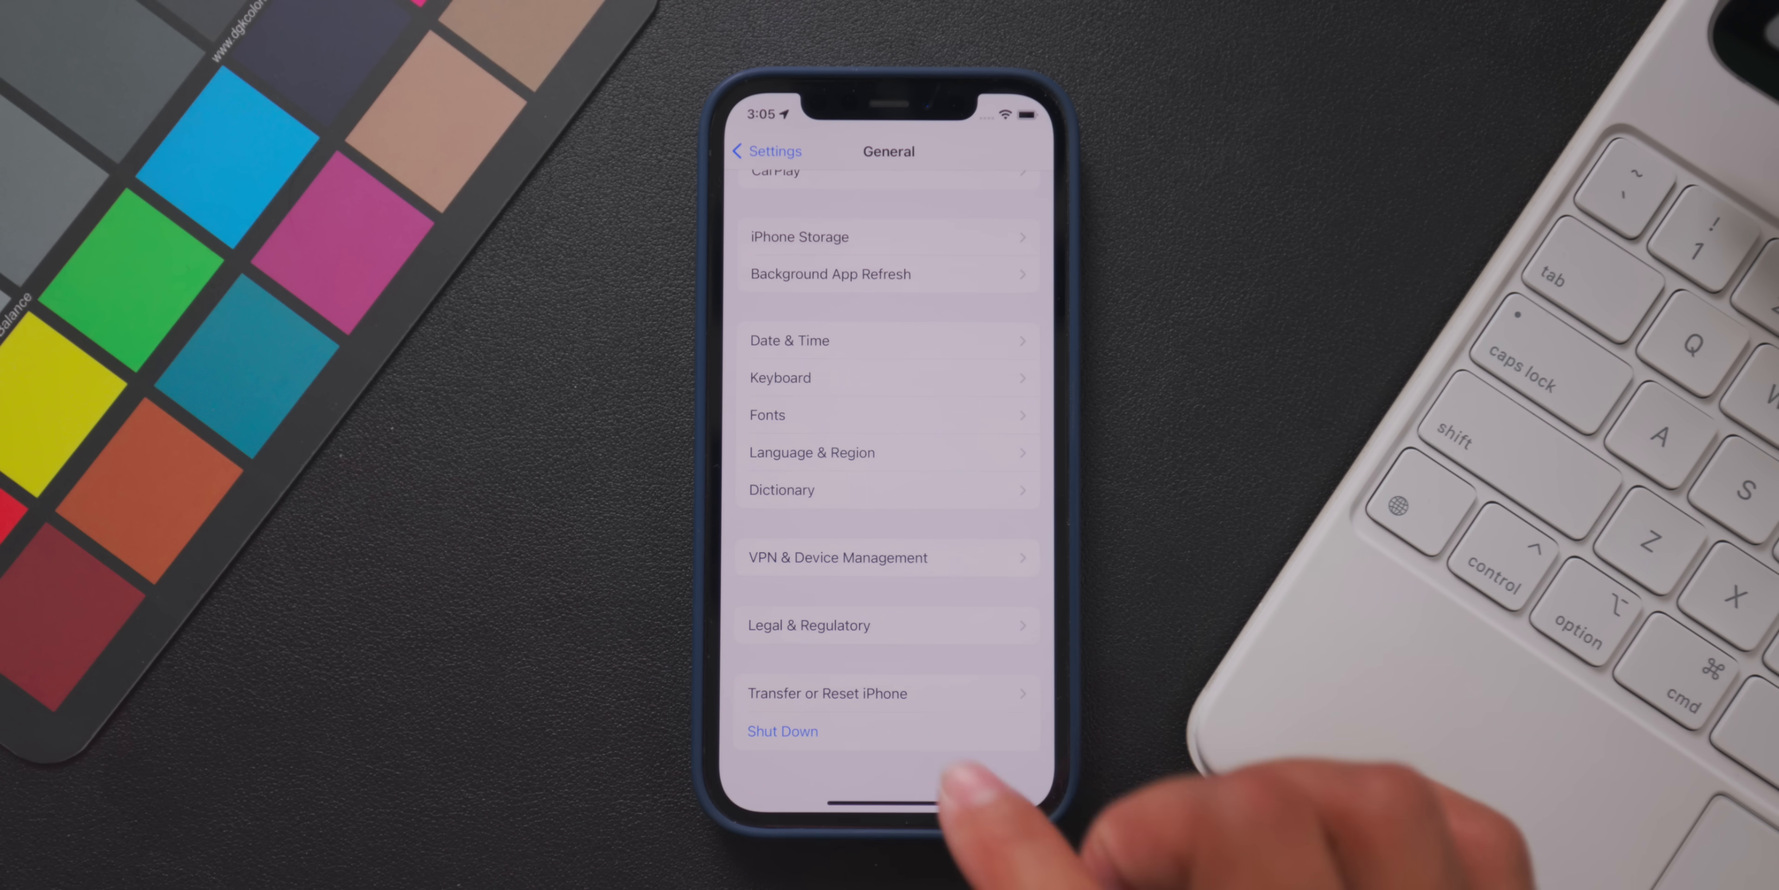
{"action": "left_click", "coordinate": [828, 692]}
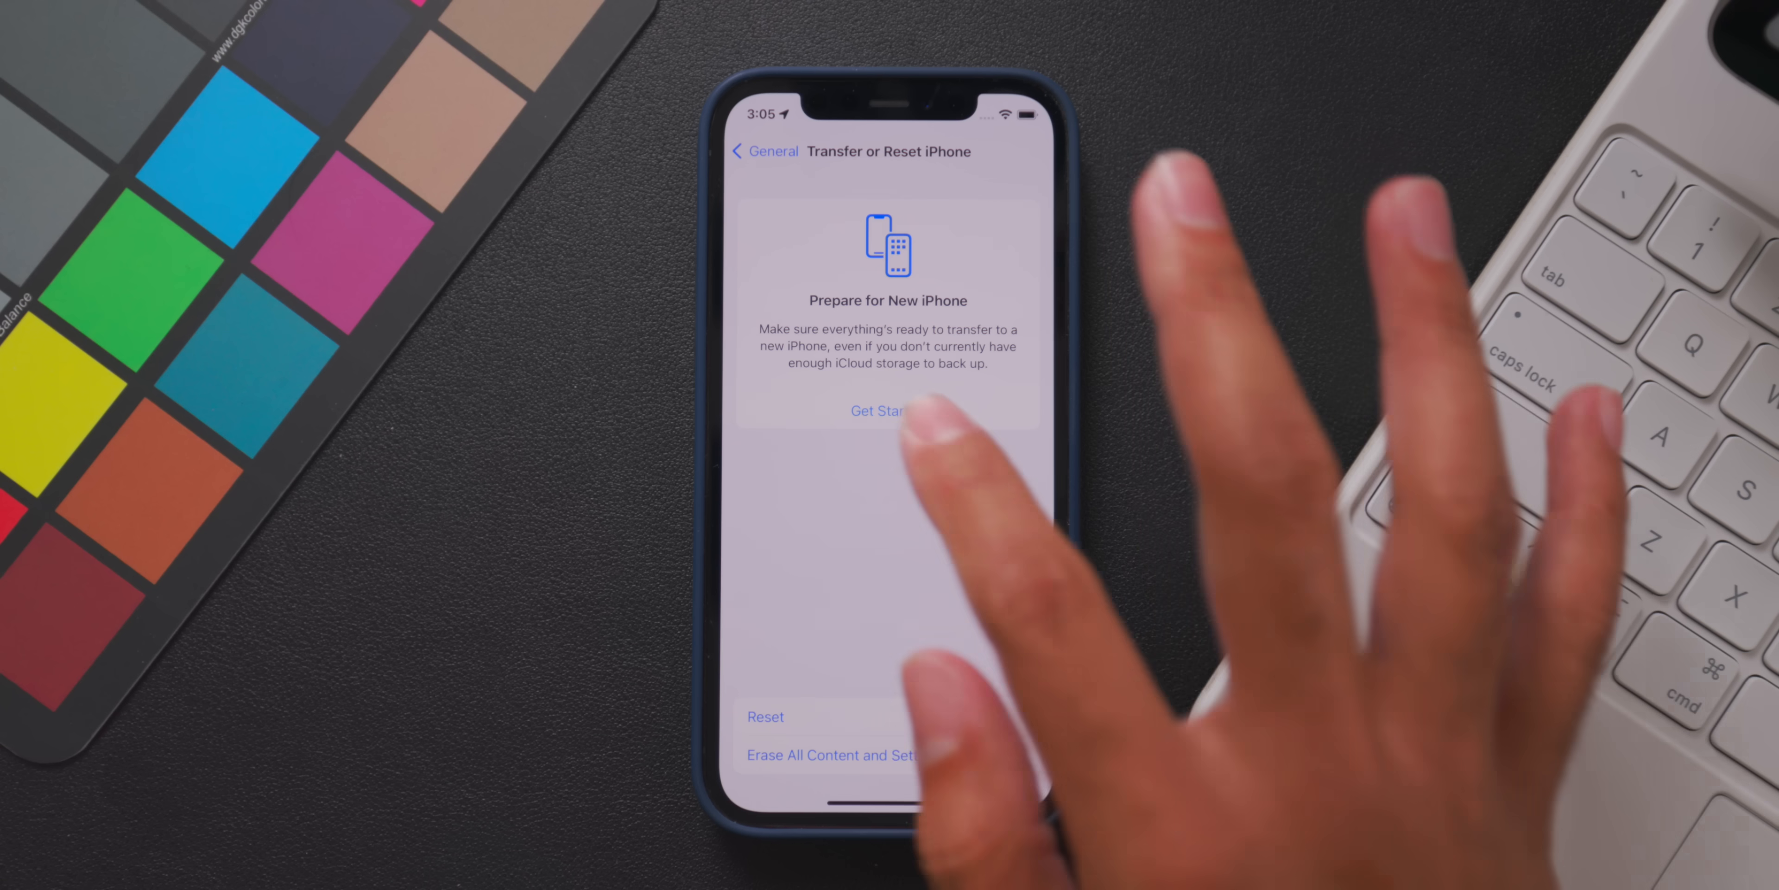
- Complete Prepare for New iPhone via Get Started and Done on the ready screen
{"action": "left_click", "coordinate": [877, 411]}
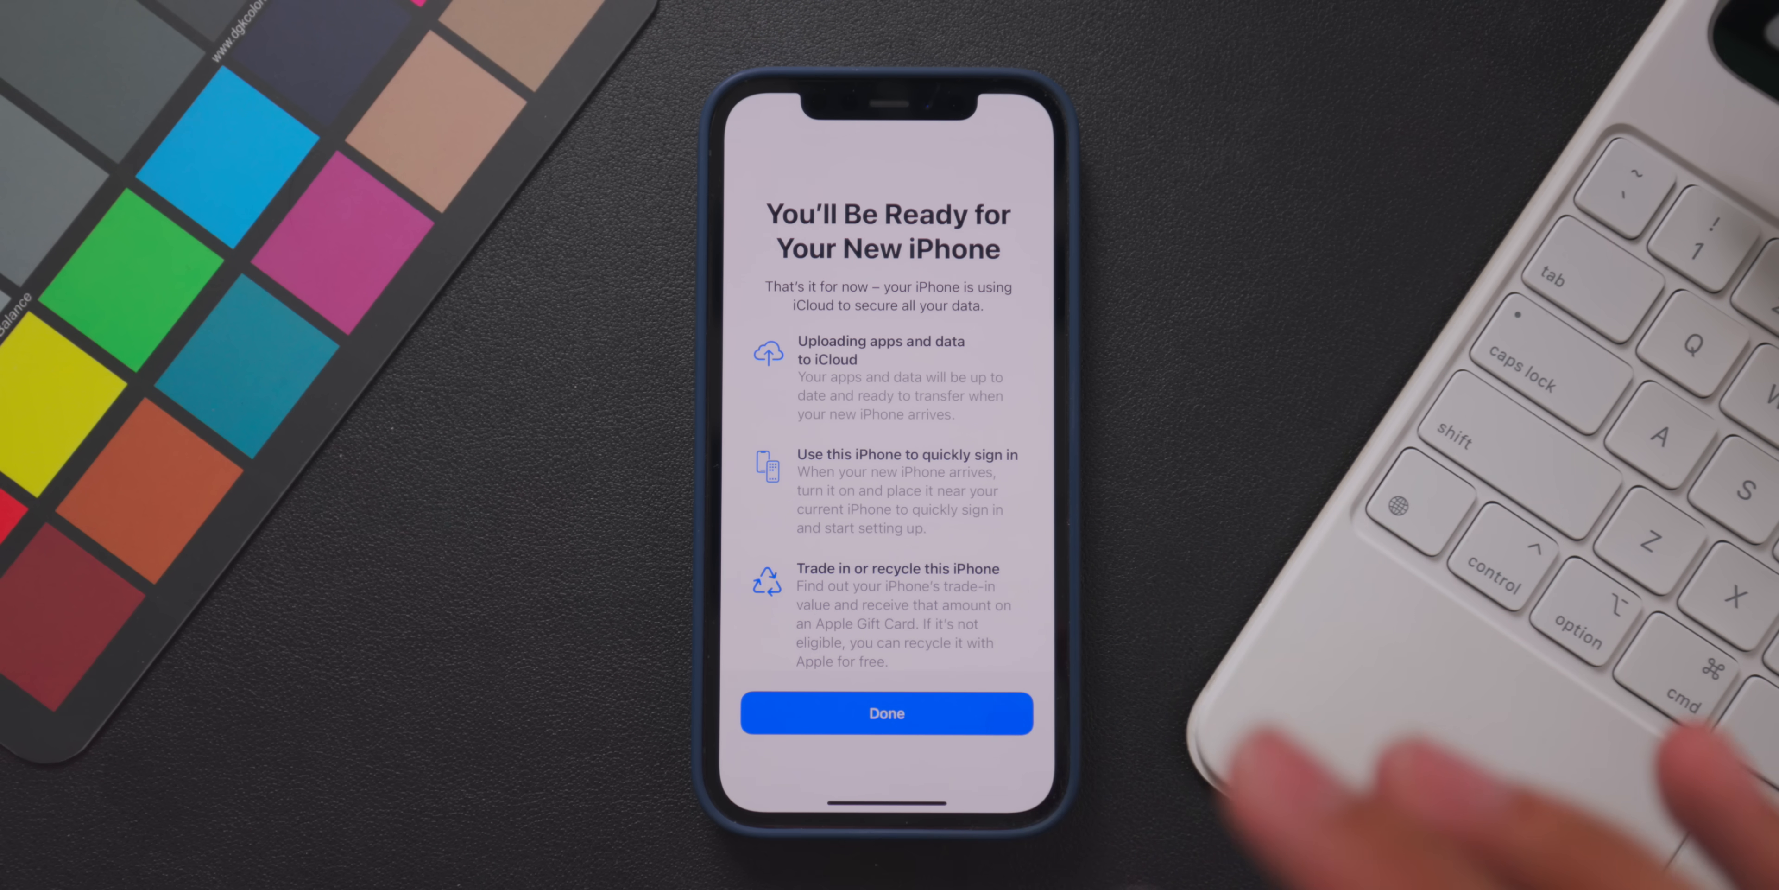
{"action": "left_click", "coordinate": [886, 713]}
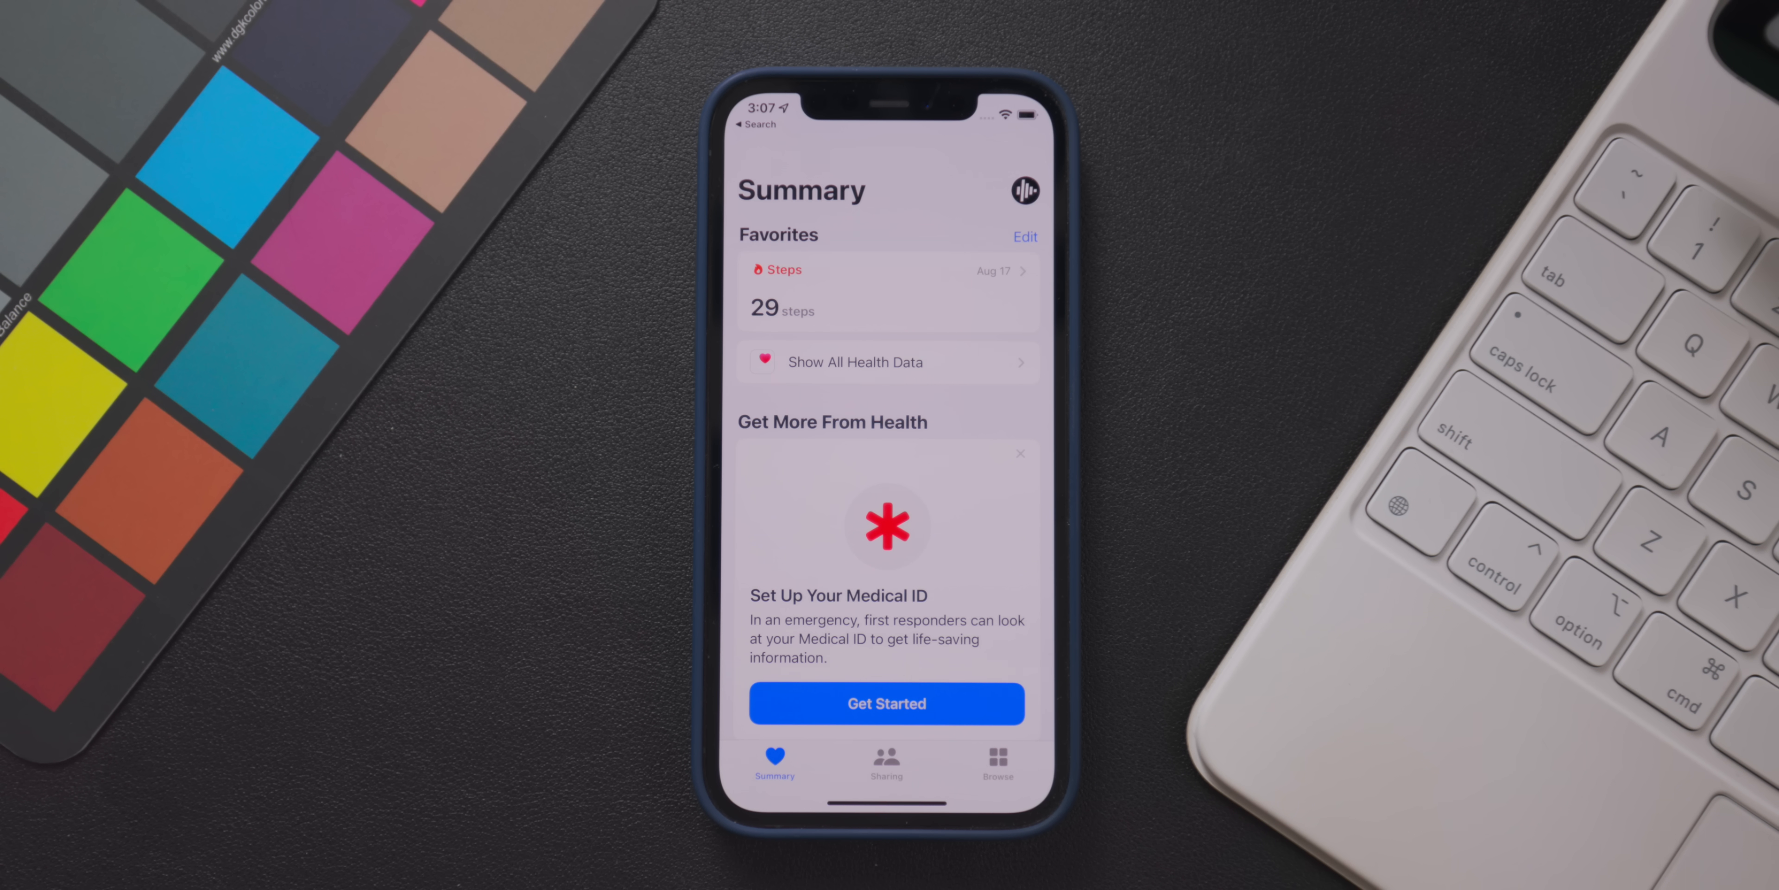
- Browse to Health Records and scroll the hospital and provider search list
{"action": "left_click", "coordinate": [996, 760]}
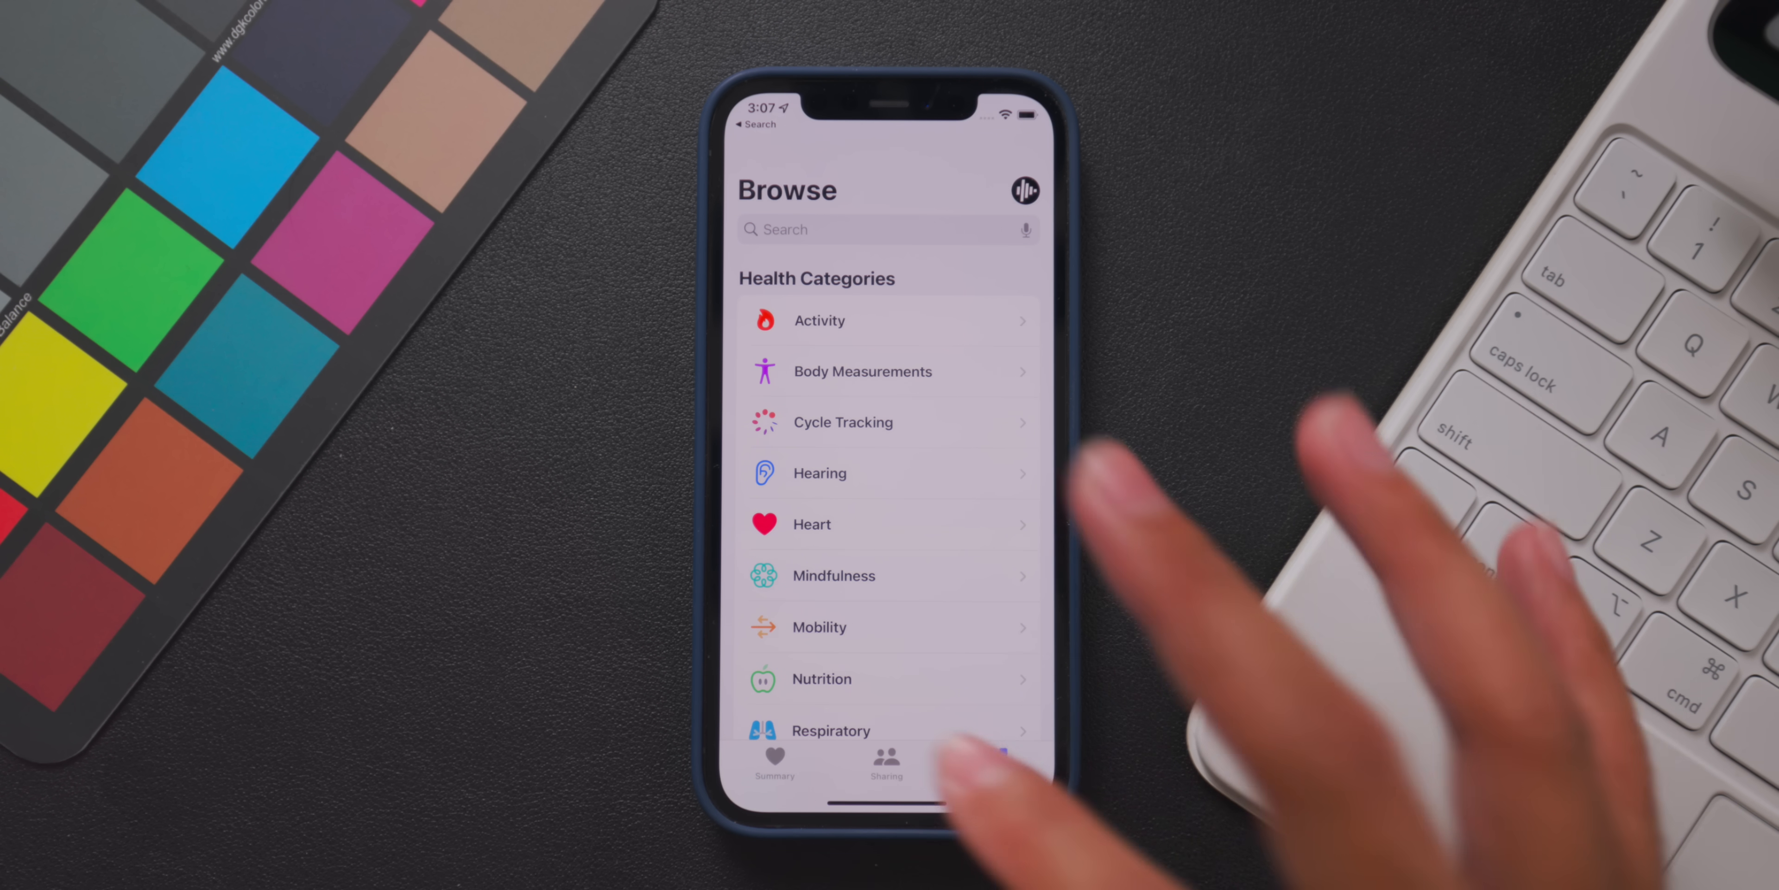
{"action": "scroll", "scroll_direction": "down", "scroll_amount": 3}
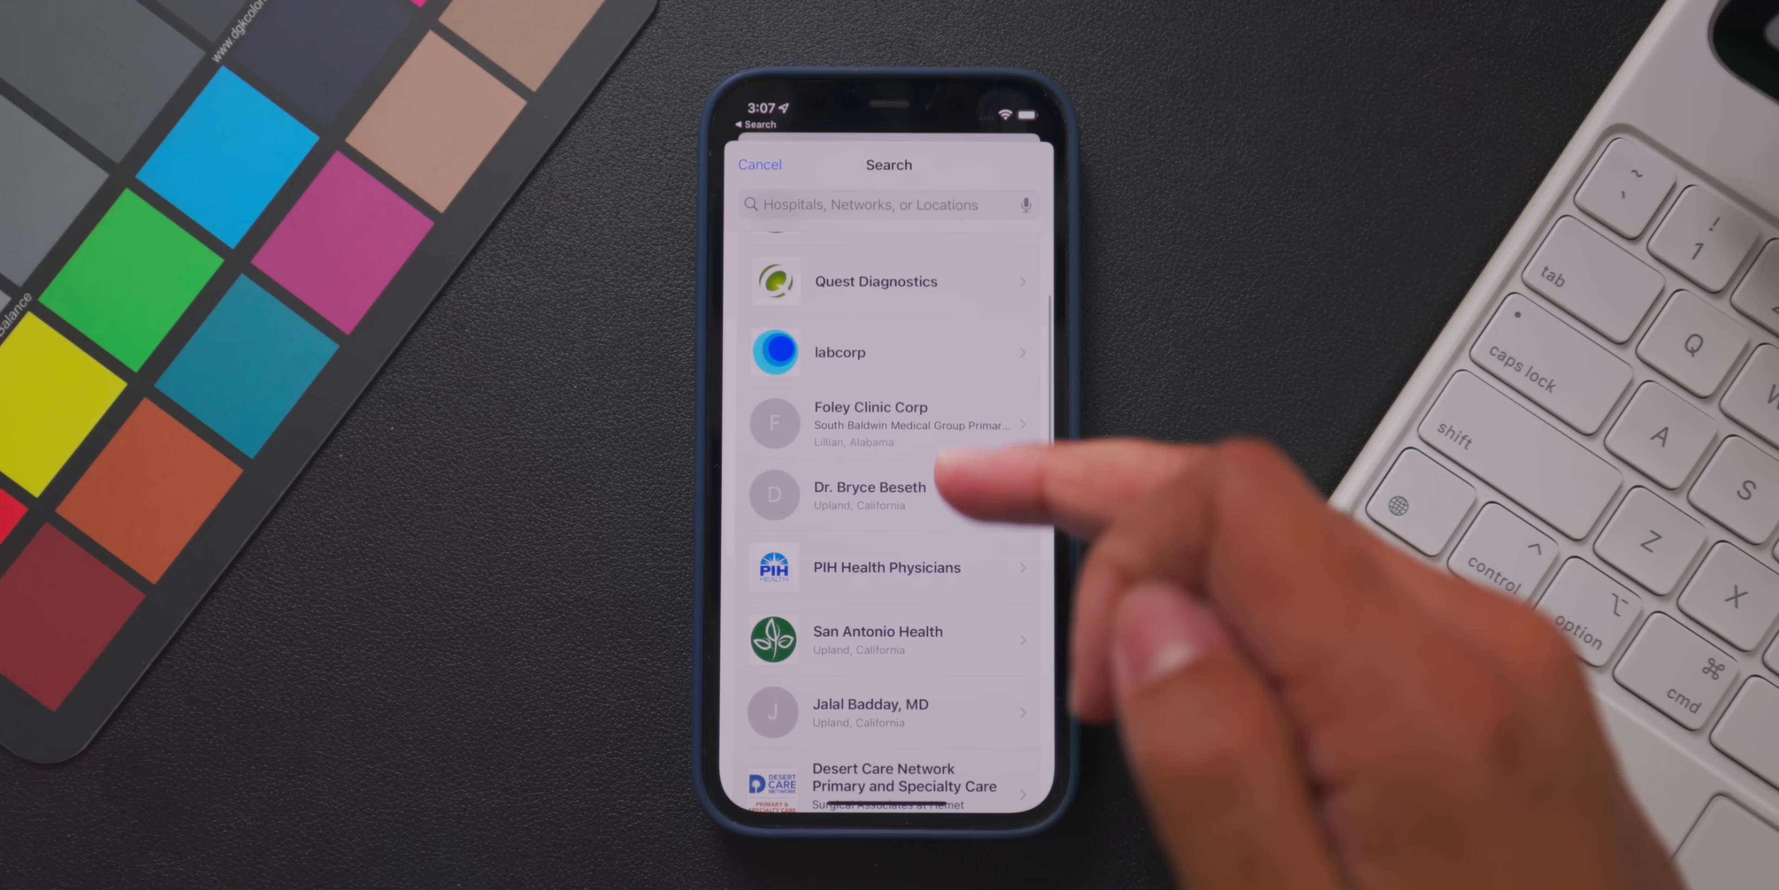
{"action": "scroll", "scroll_direction": "down", "scroll_amount": 3}
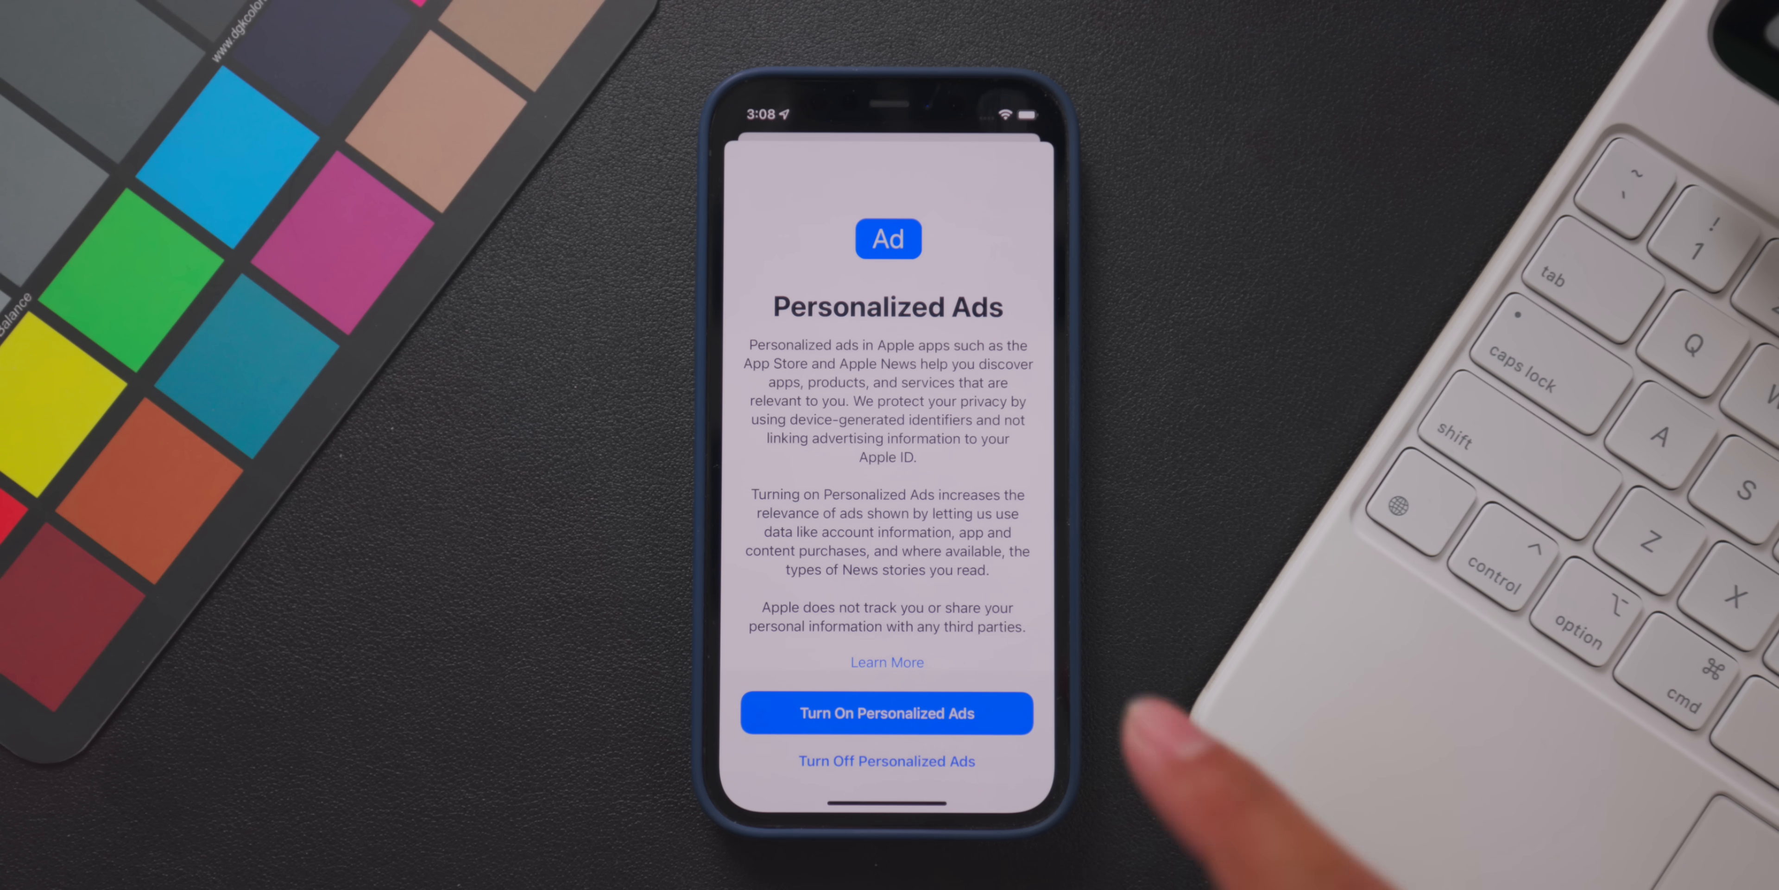
{"action": "mouse_move", "coordinate": [1192, 737]}
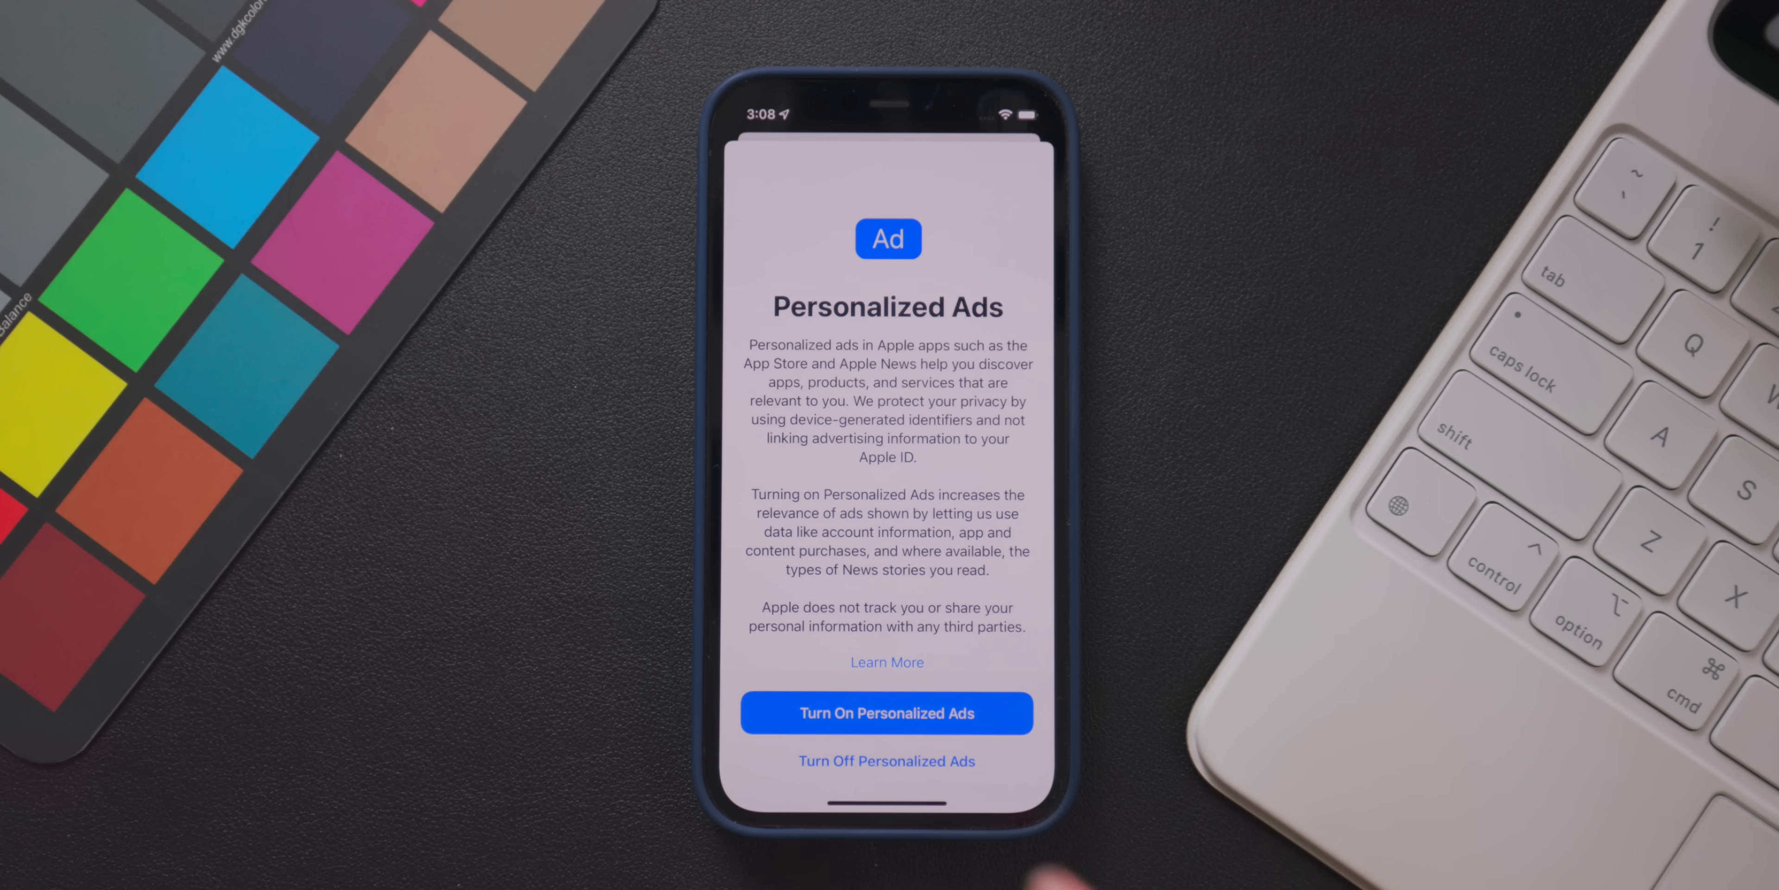
- Read Apple Advertising & Privacy via Learn More, then answer the Personalized Ads prompt
{"action": "left_click", "coordinate": [886, 661]}
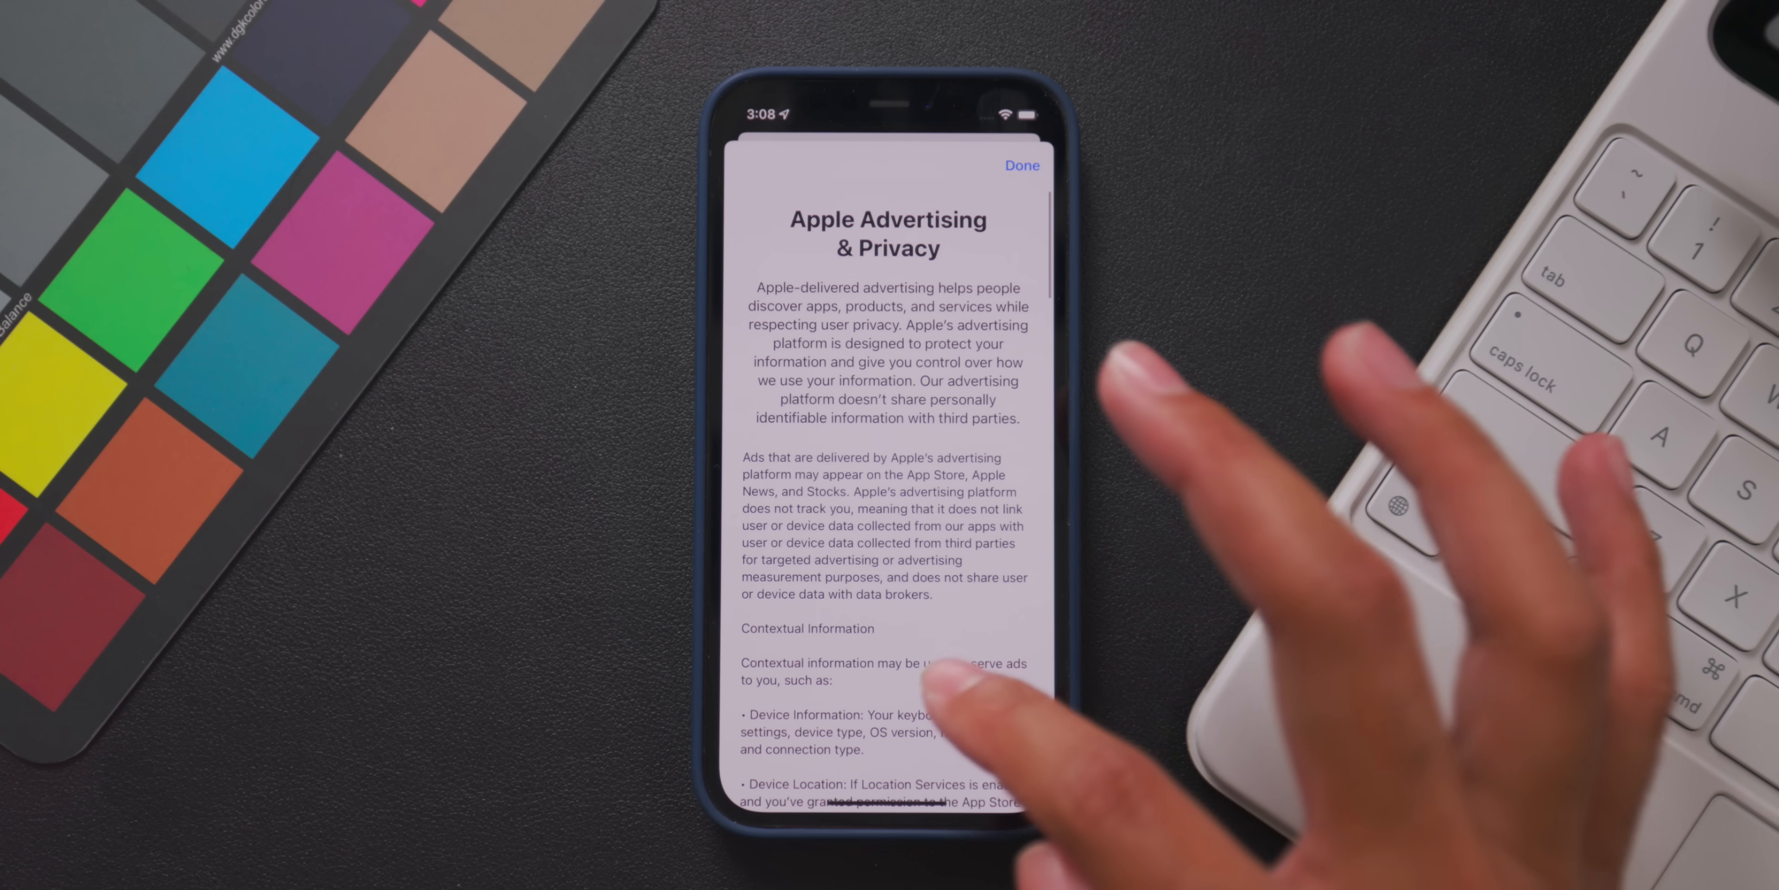
{"action": "scroll", "scroll_direction": "down", "scroll_amount": 3}
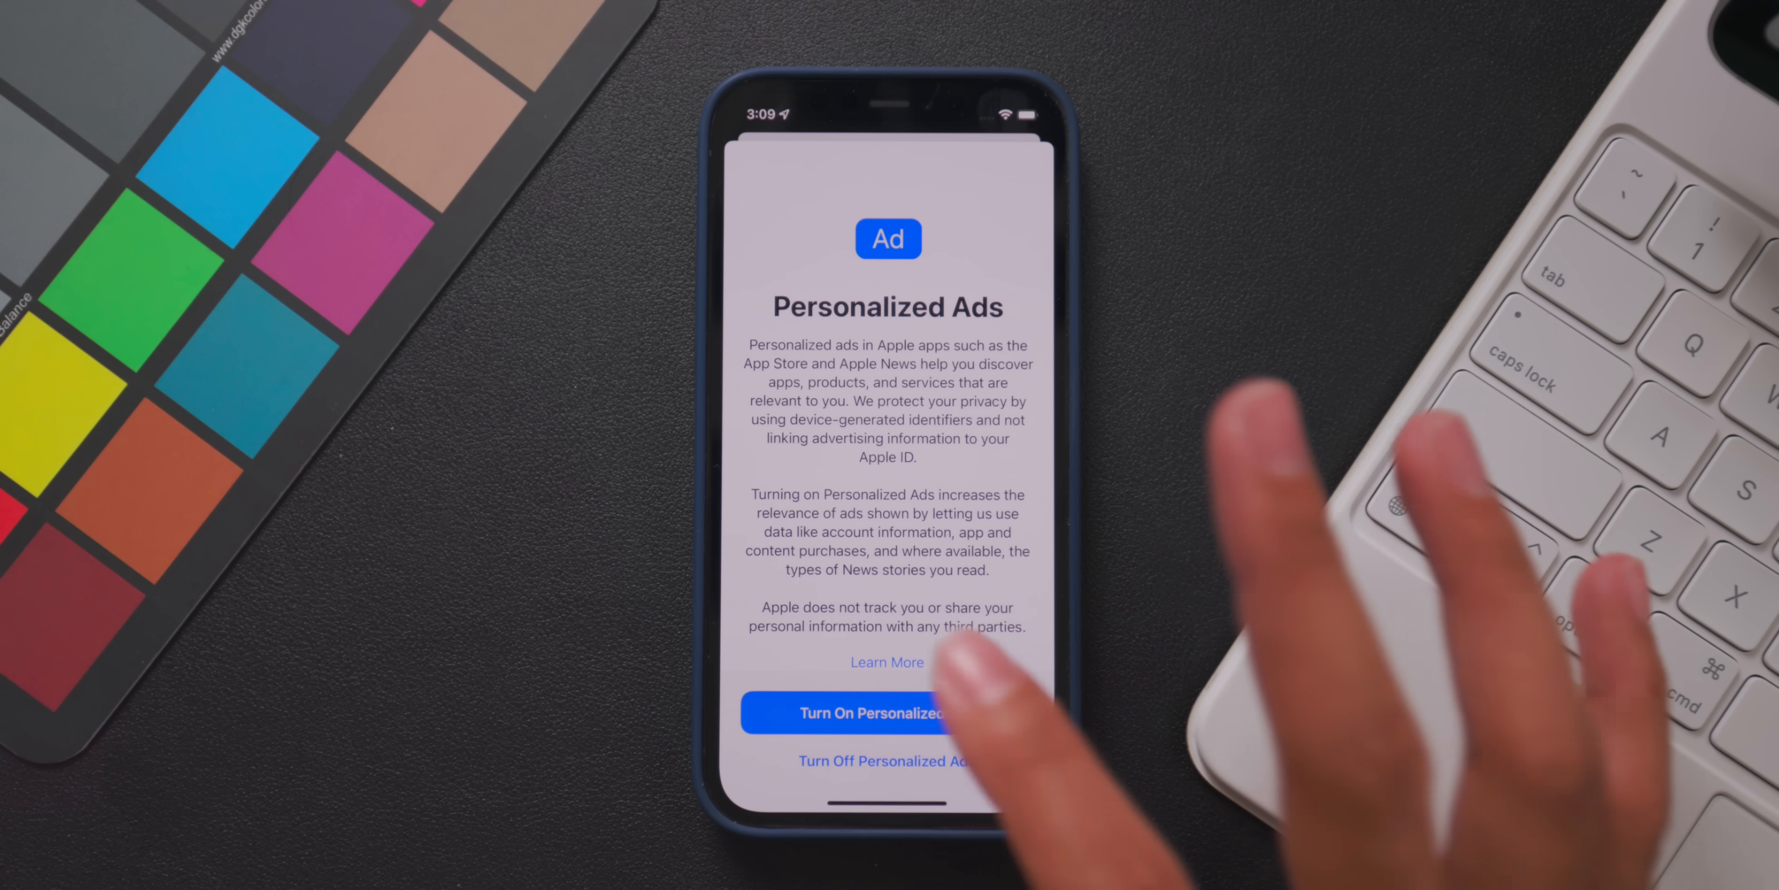
{"action": "left_click", "coordinate": [888, 712]}
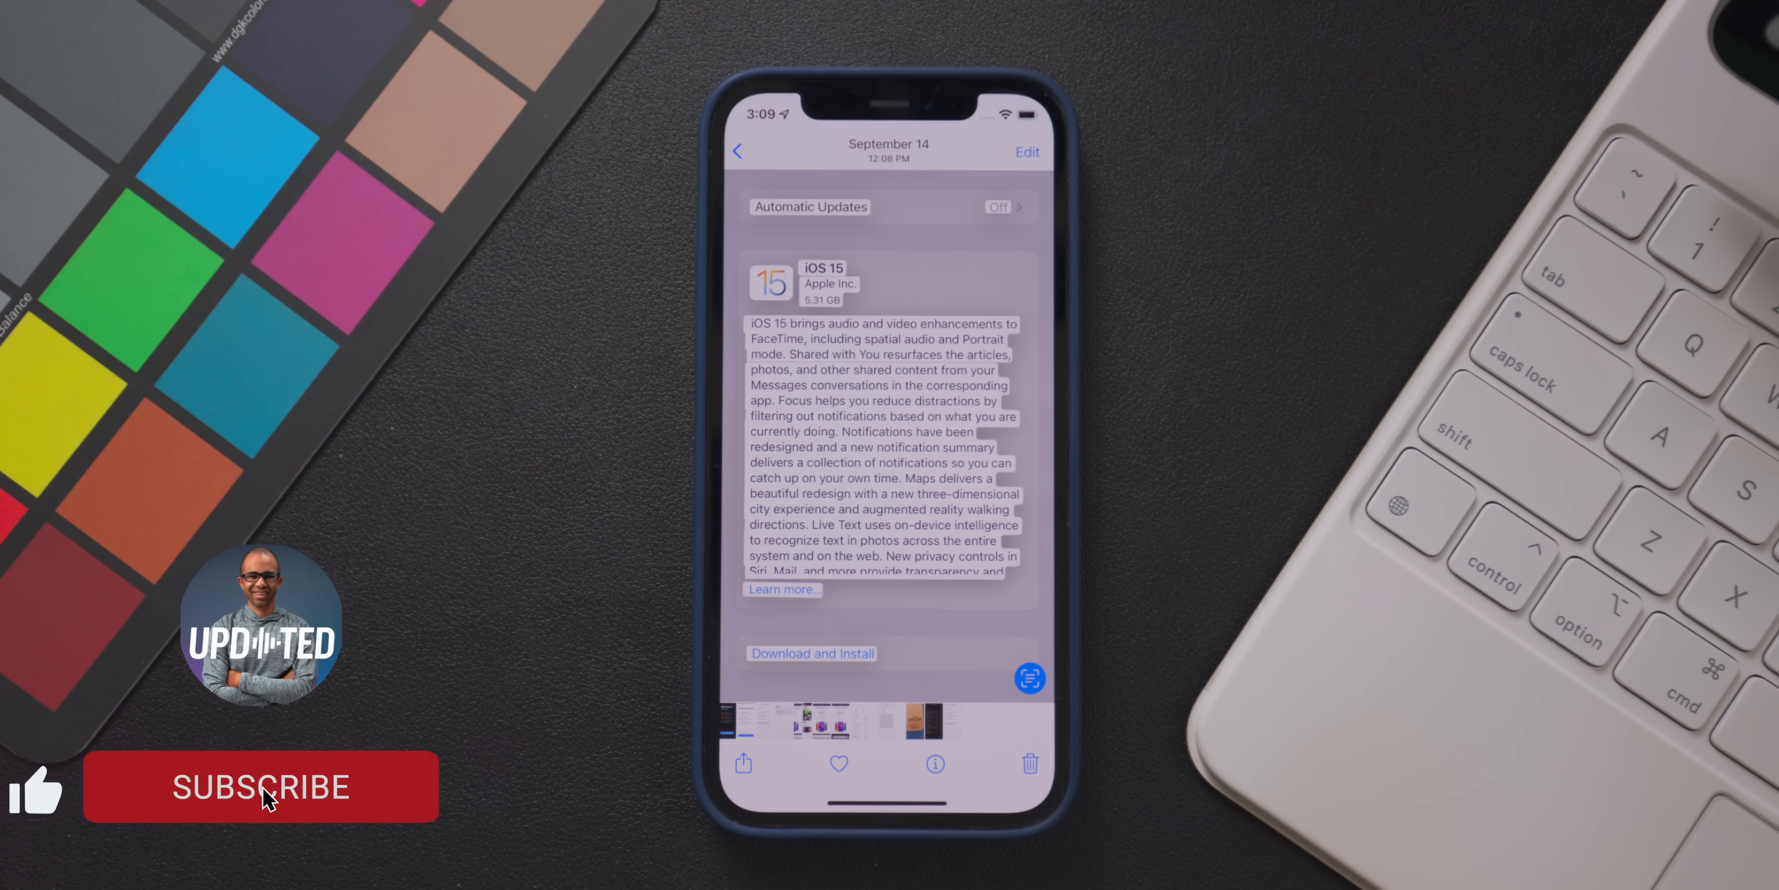
- Highlight the detected text in the iOS 15 update screenshot with Live Text
{"action": "left_click", "coordinate": [259, 787]}
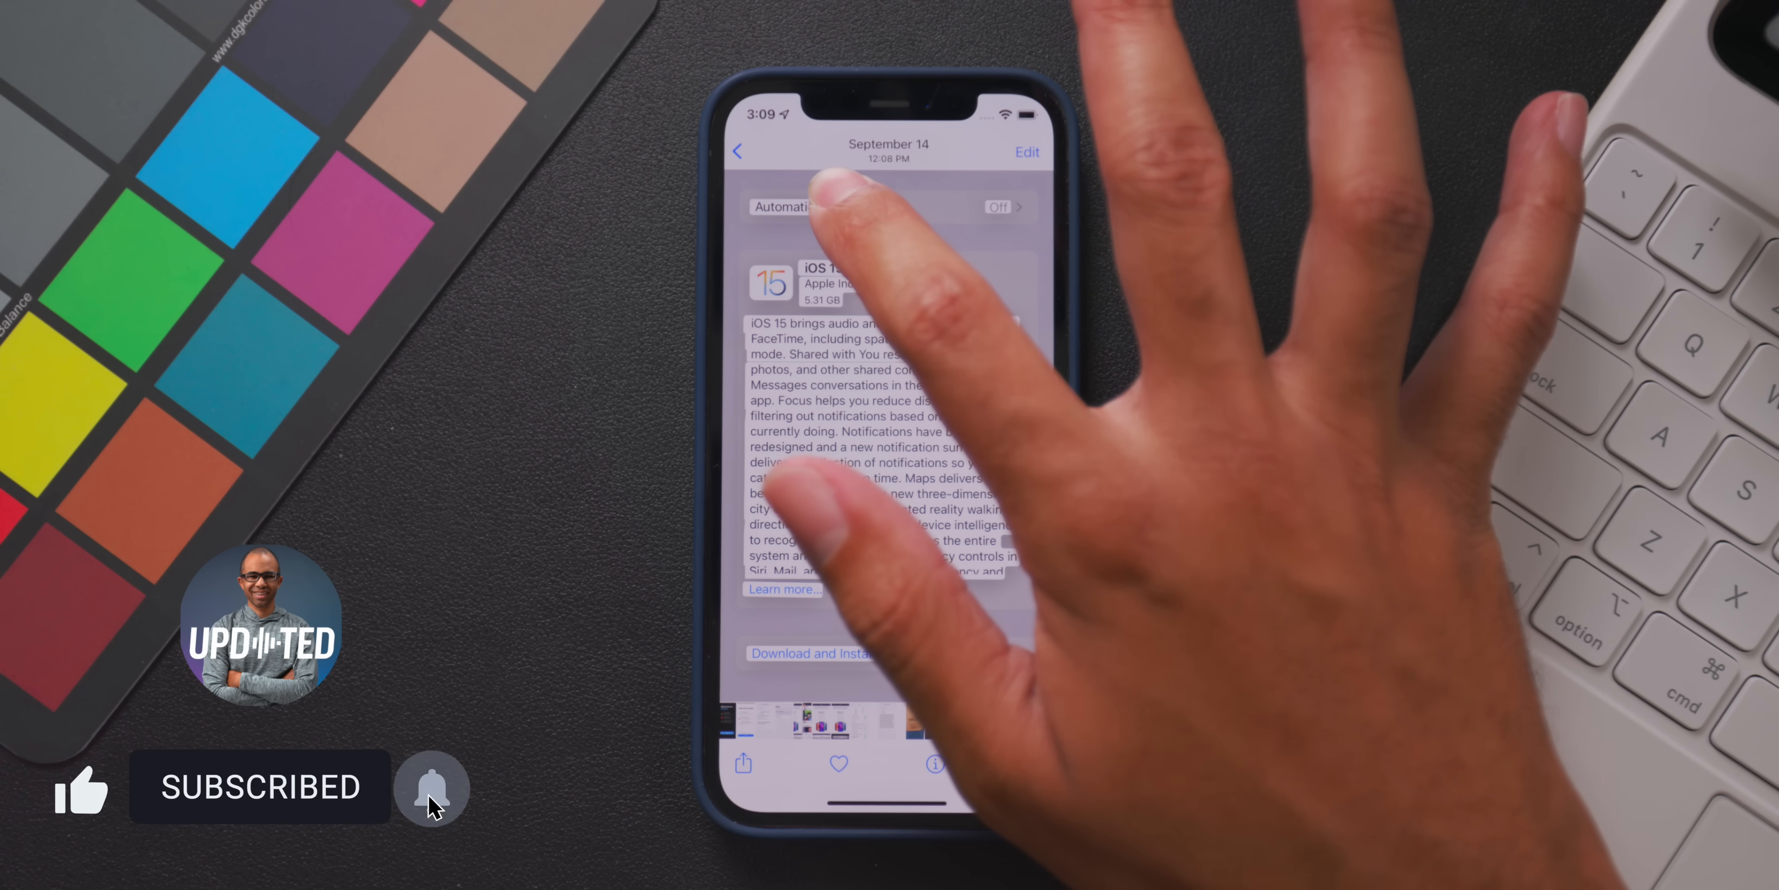